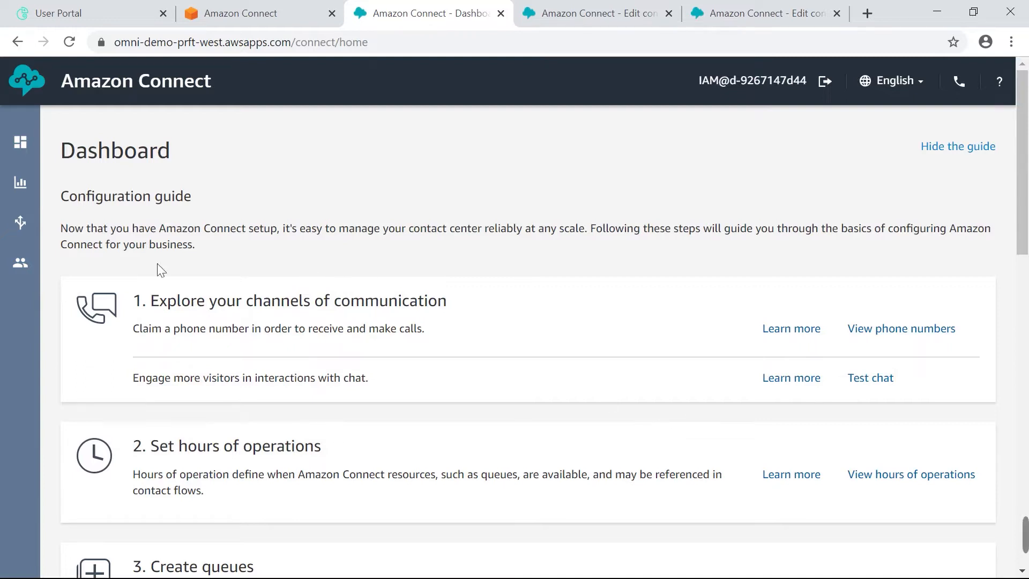
# - Open the Basic Routing Profile under Users > Routing profiles to view its voice and chat settings
pyautogui.click(20, 262)
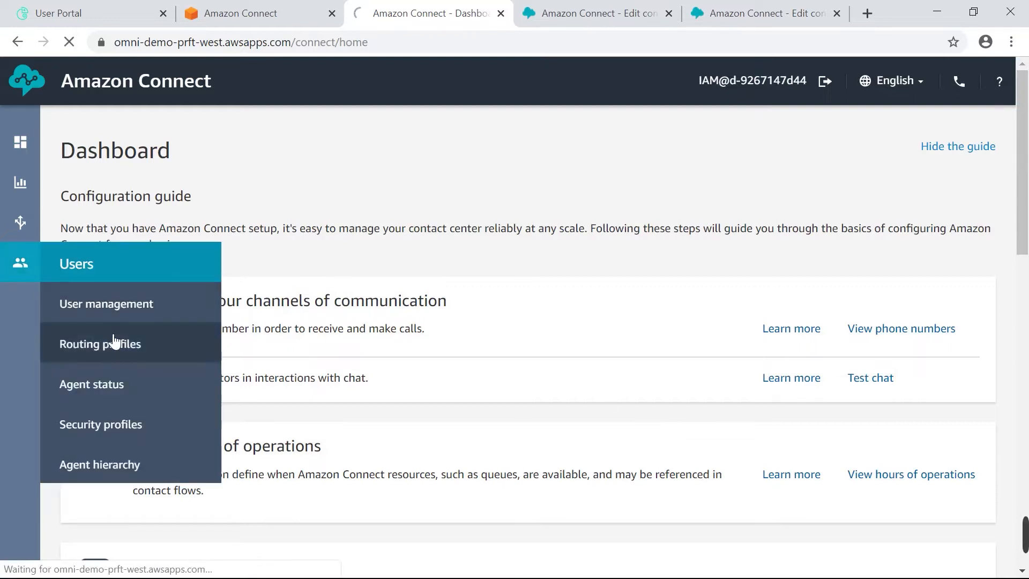
pyautogui.click(99, 343)
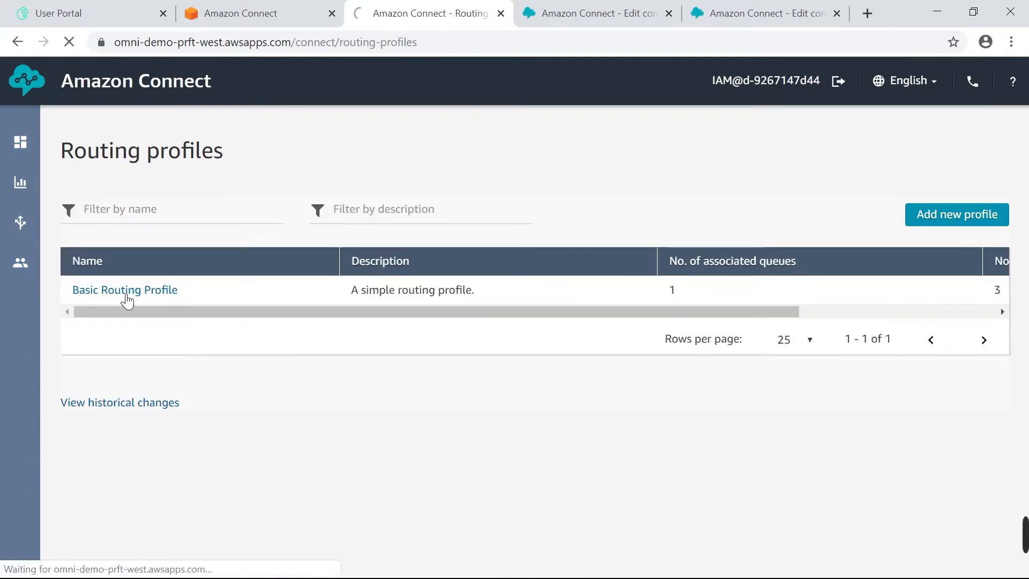
pyautogui.click(125, 290)
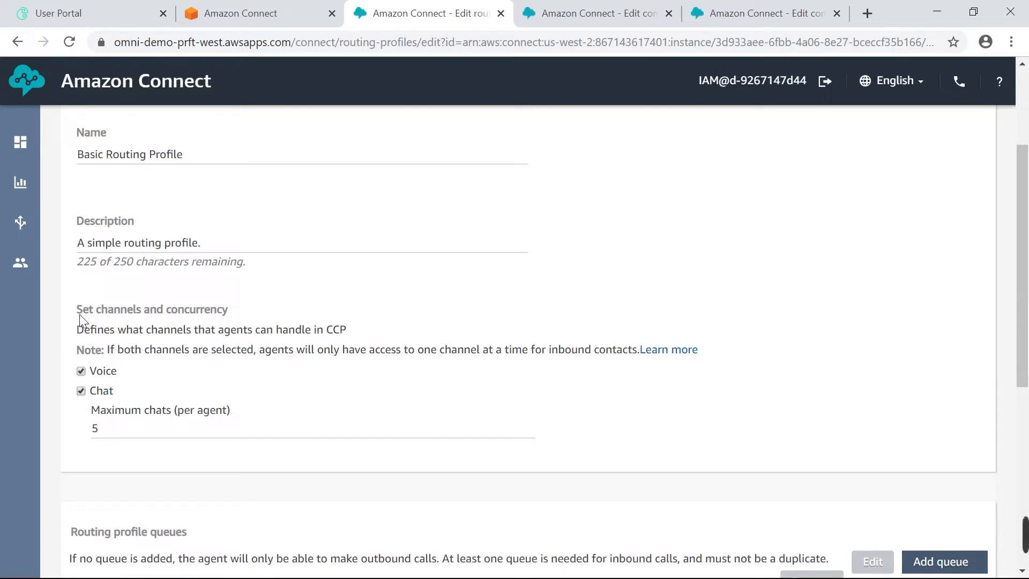
pyautogui.moveTo(159, 384)
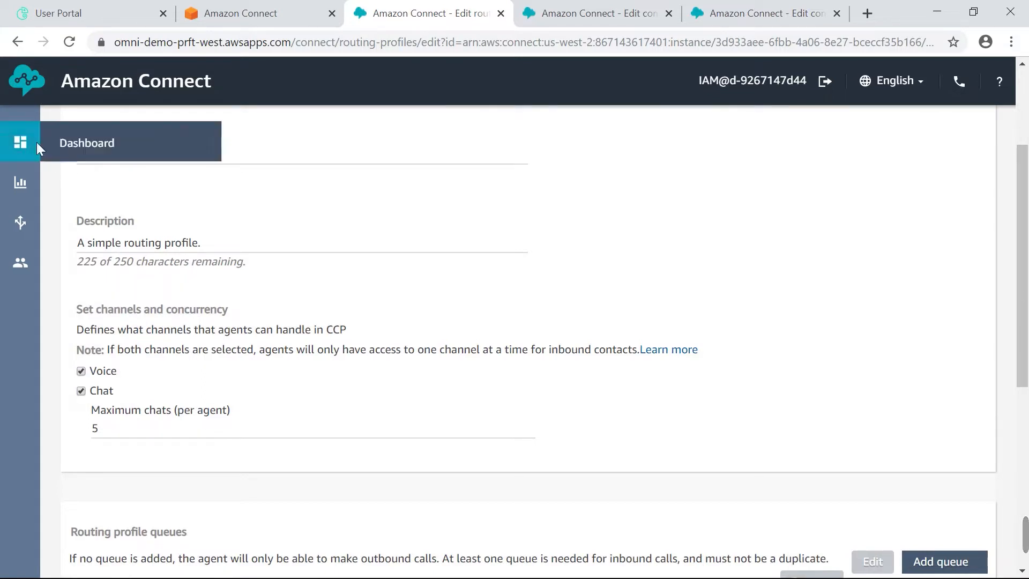
# - From the dashboard, go to Routing > Contact flows and create a new contact flow
pyautogui.click(20, 182)
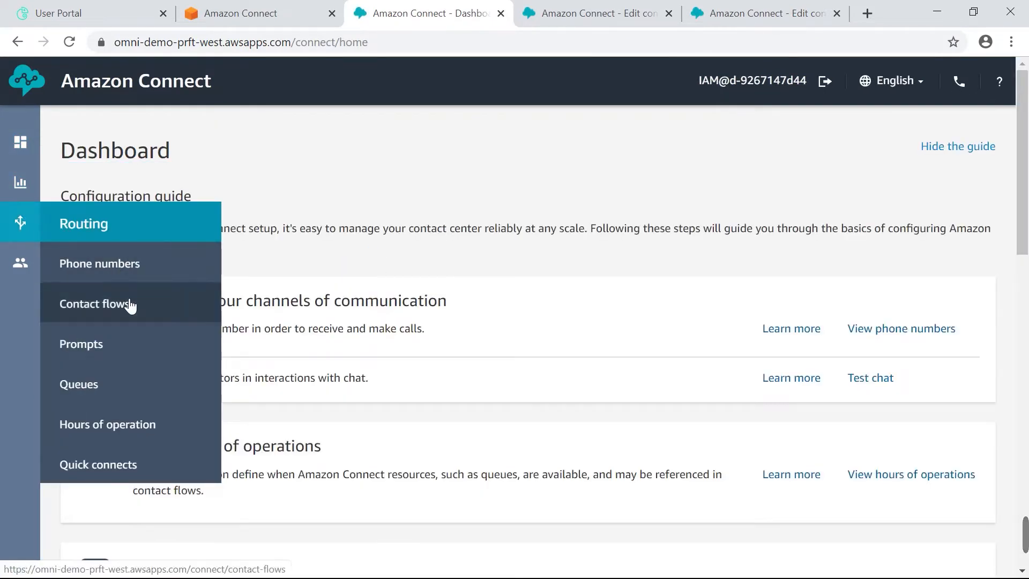
pyautogui.click(94, 304)
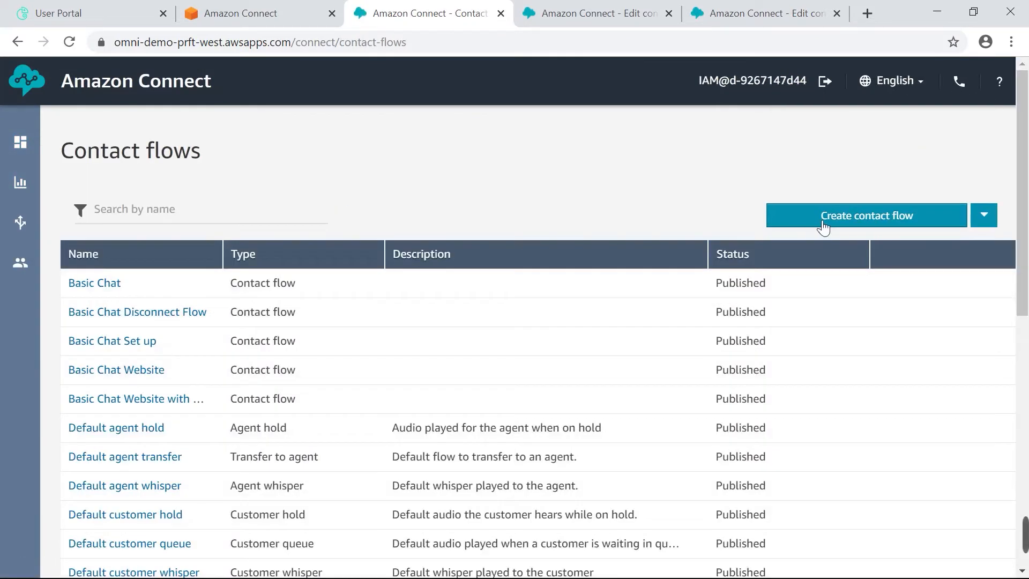
pyautogui.click(865, 216)
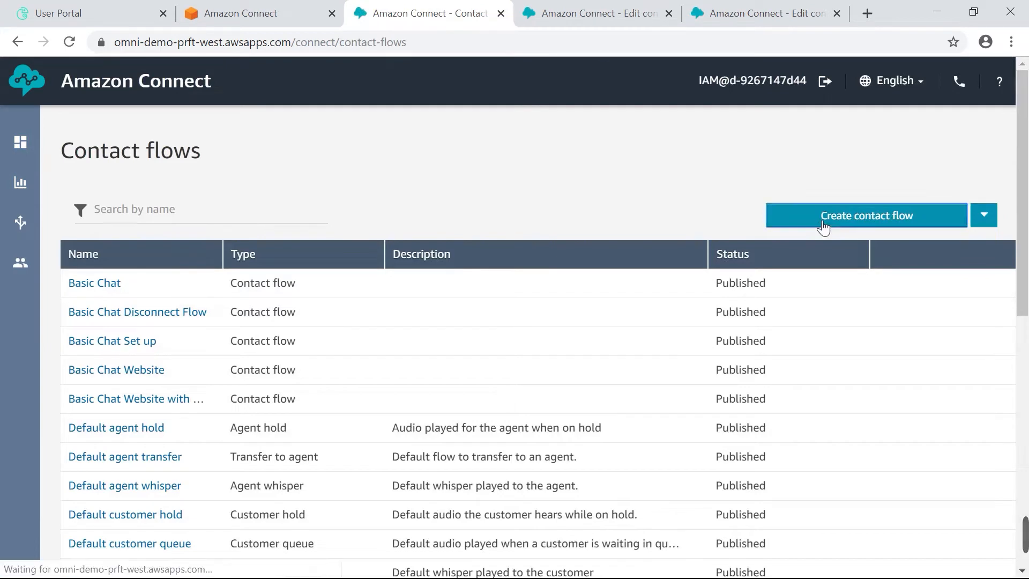
pyautogui.click(866, 215)
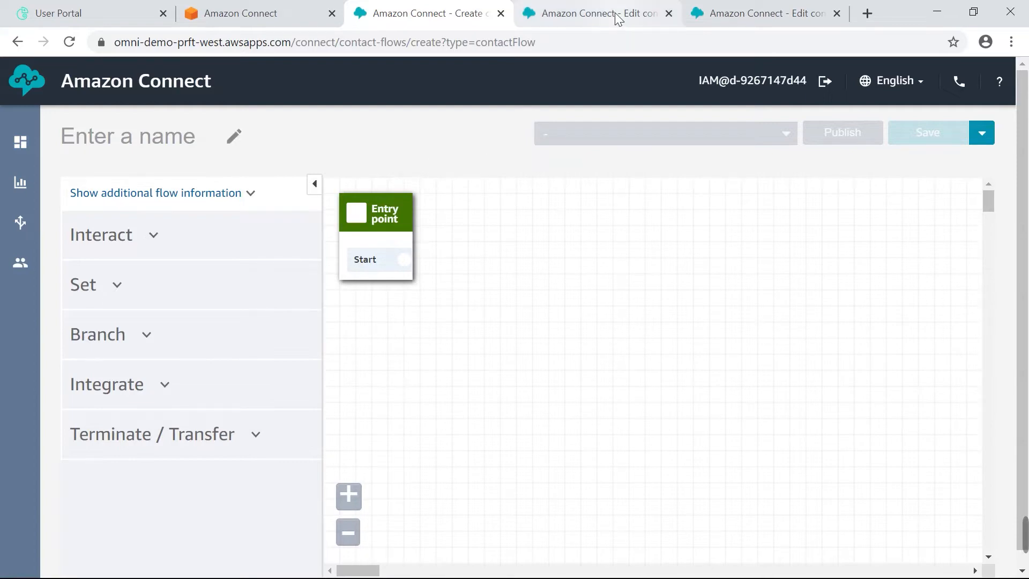
# - Switch to the Inbound chat flow tab and scroll the block palette
pyautogui.click(594, 13)
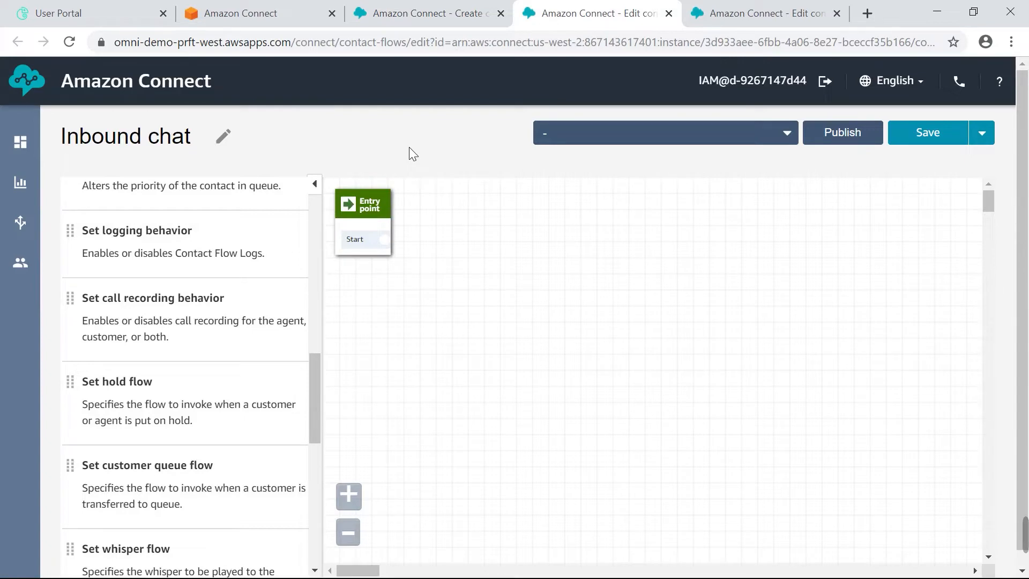
pyautogui.moveTo(507, 250)
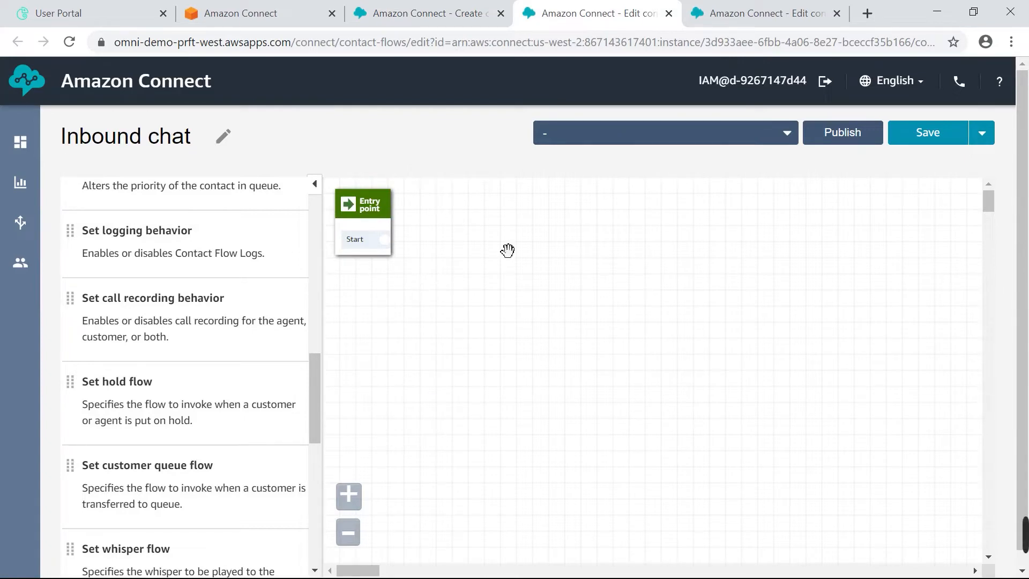
pyautogui.moveTo(456, 291)
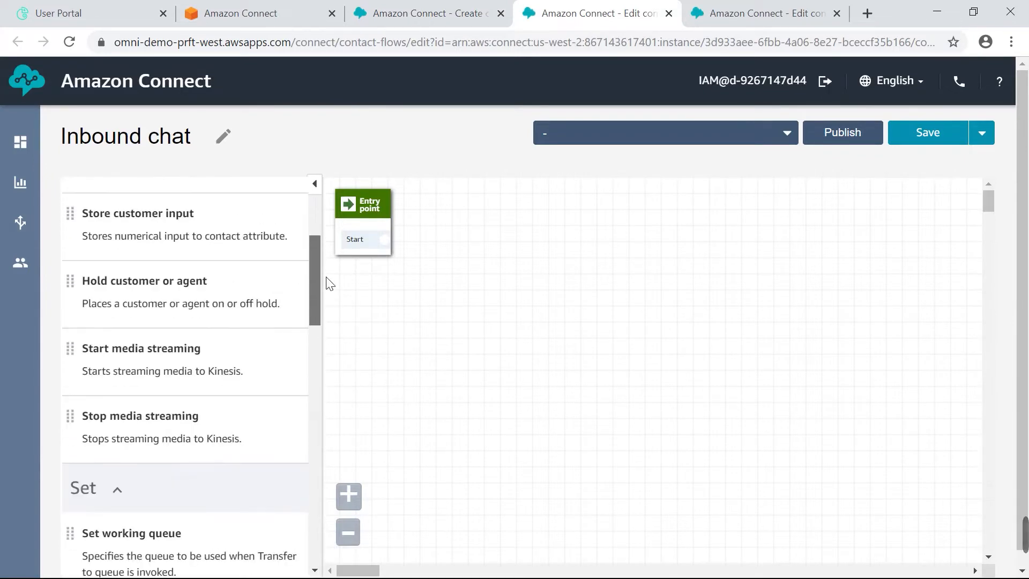
pyautogui.scroll(3)
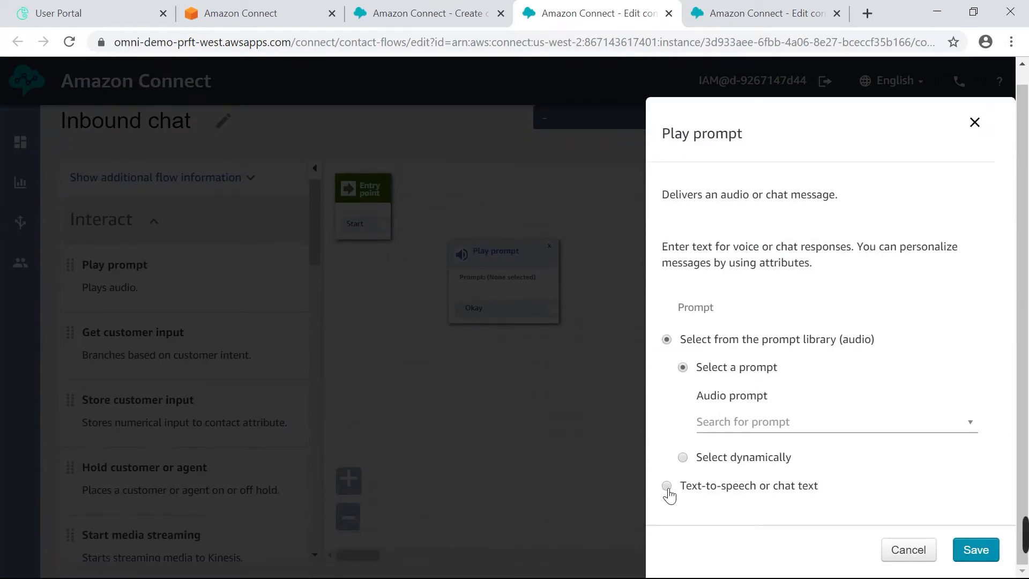
# - Set a text greeting using $.Attributes.name, thanking for contacting Perficient and awaiting the next representative
pyautogui.click(666, 486)
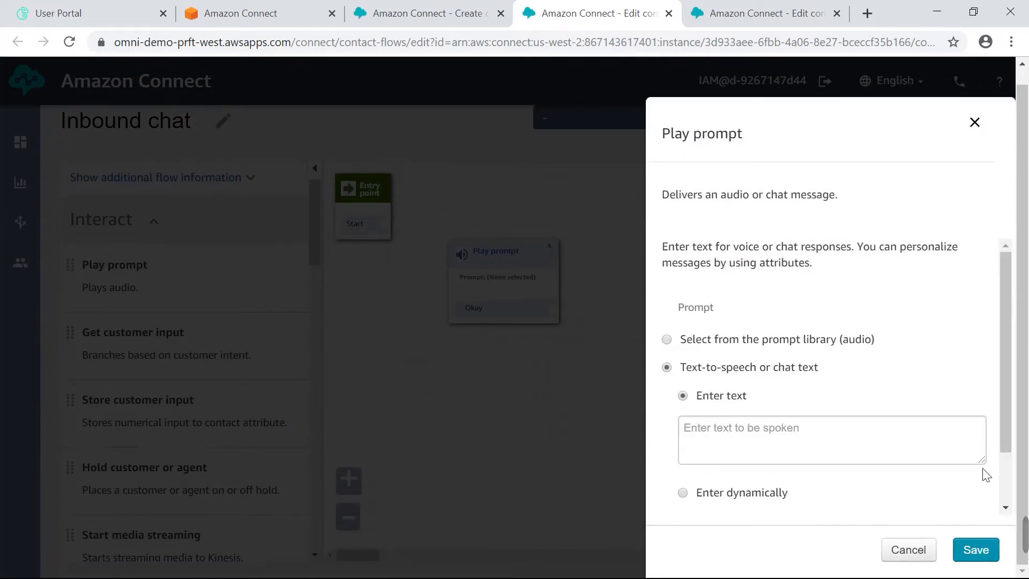
pyautogui.click(831, 439)
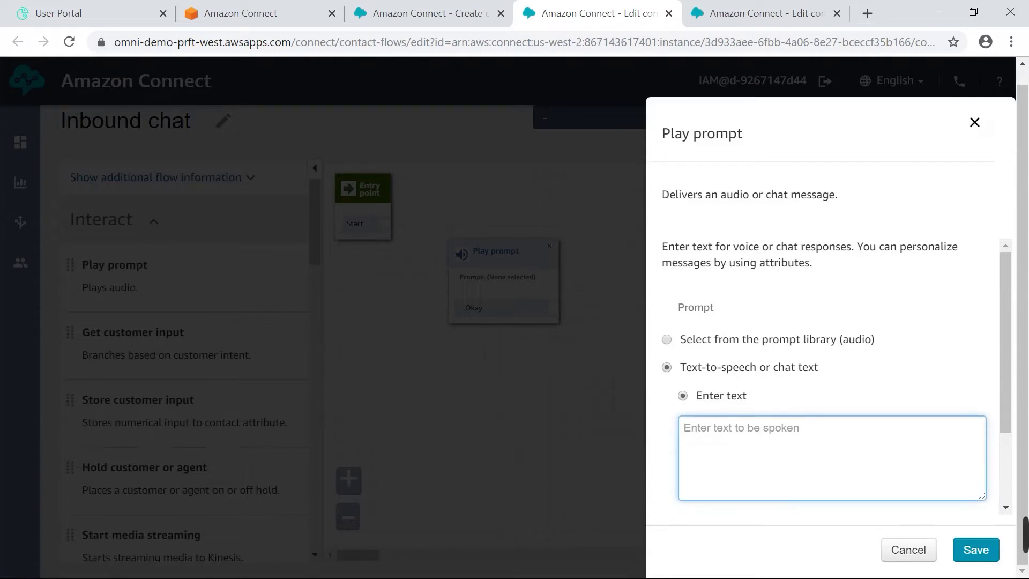
pyautogui.write('Hi')
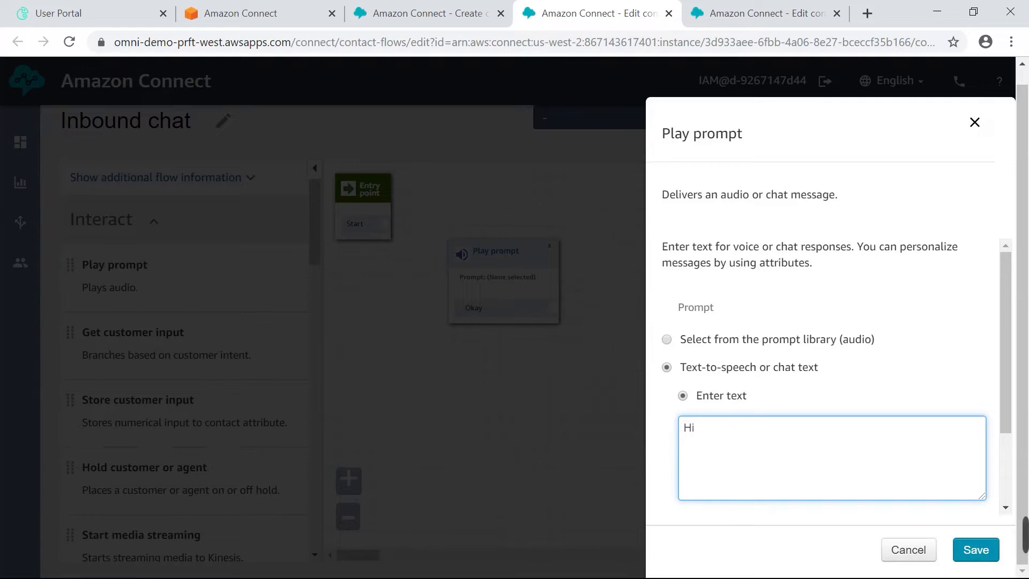
pyautogui.write('$')
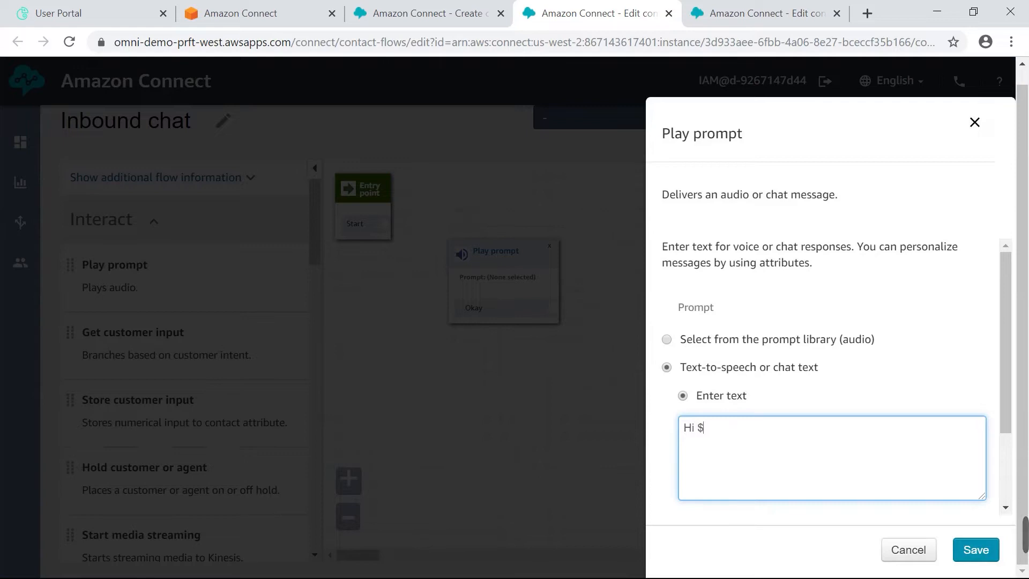
pyautogui.write('.Attri')
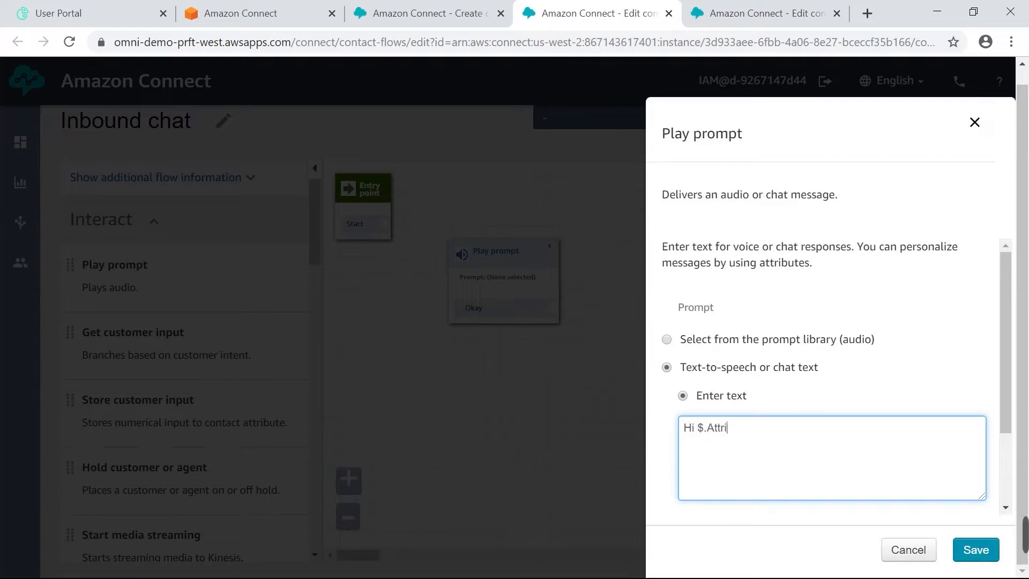
pyautogui.write('butes.na')
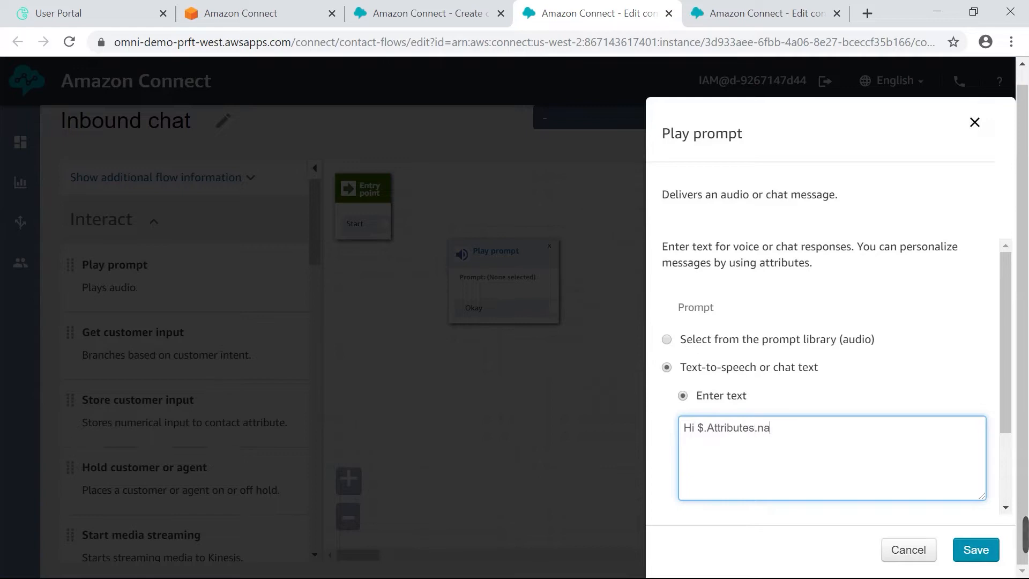
pyautogui.write('m')
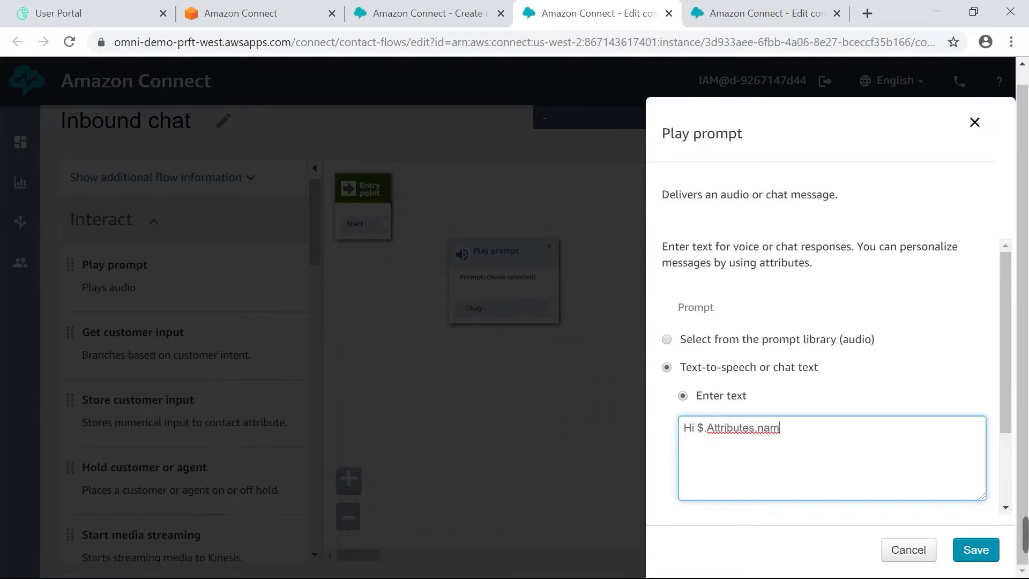
pyautogui.write('e, thank you for')
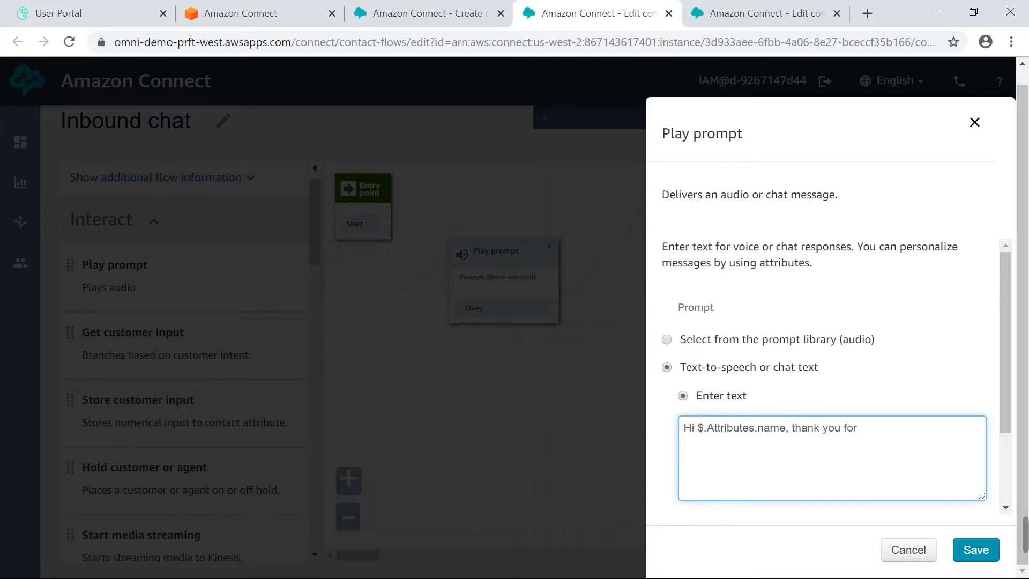
pyautogui.write('contacting Perficient su')
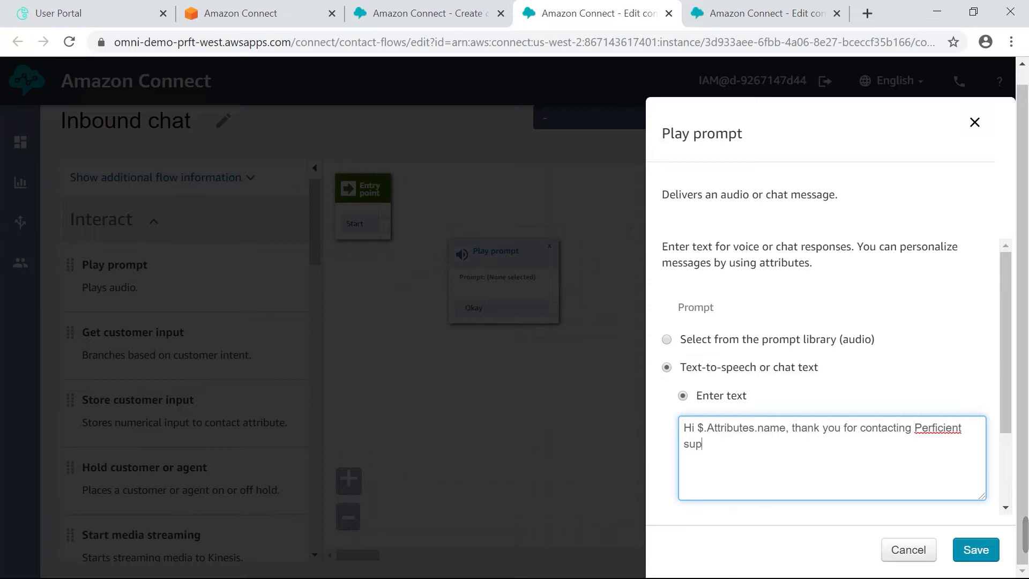
pyautogui.write('port. Please hold and we will')
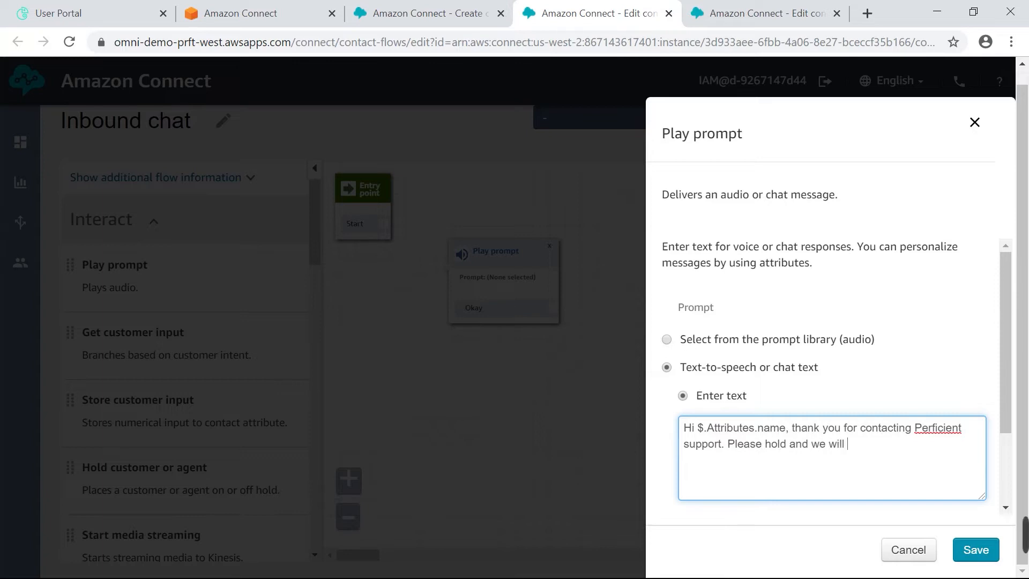
pyautogui.write('connect you')
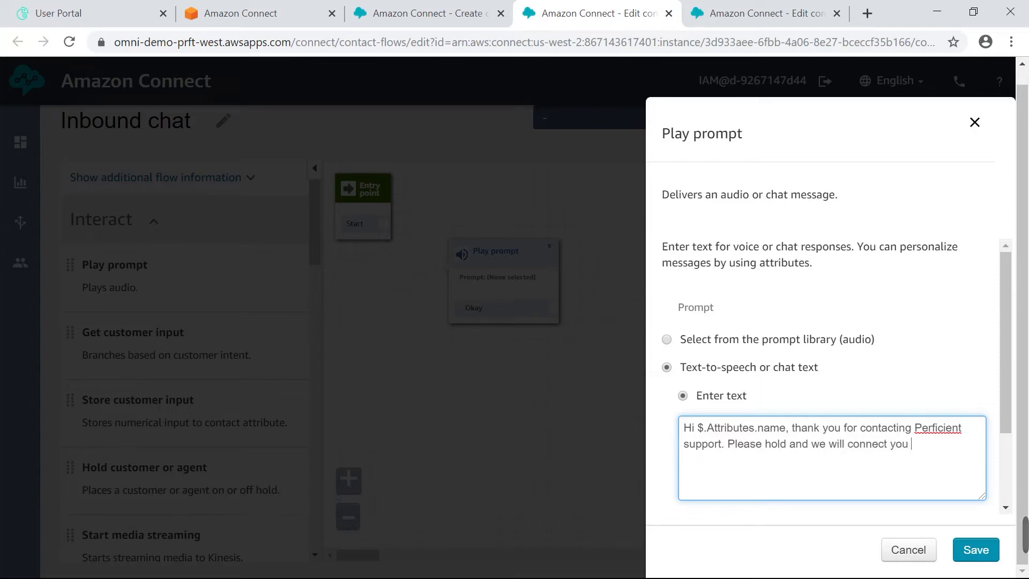
pyautogui.write('to the')
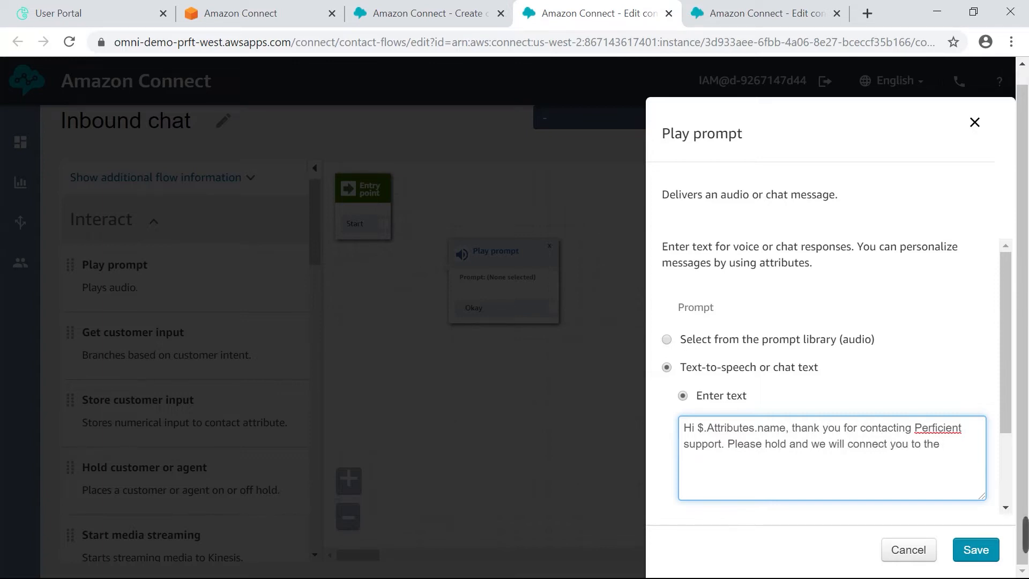
pyautogui.write('next available re')
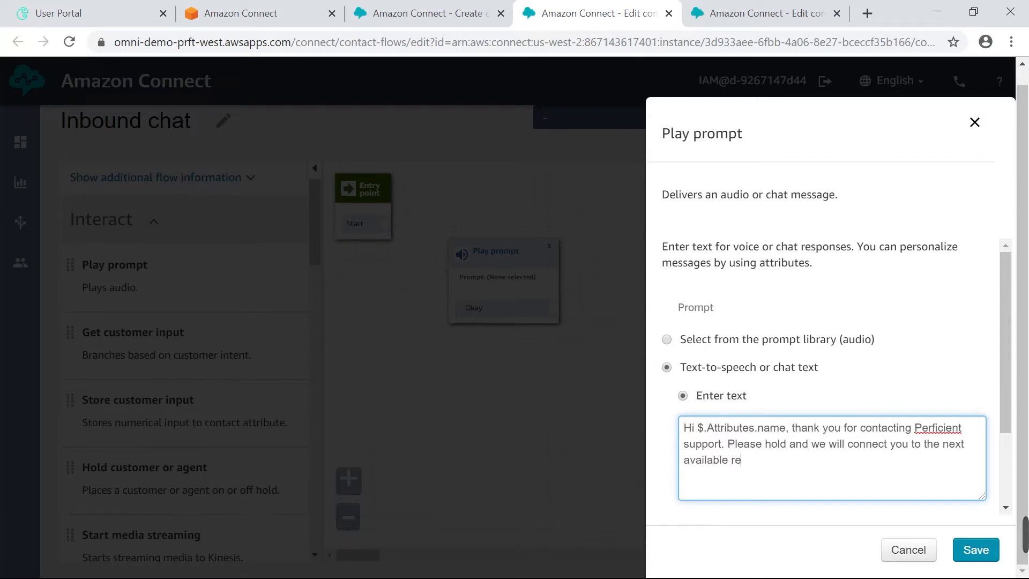
pyautogui.write('presentative')
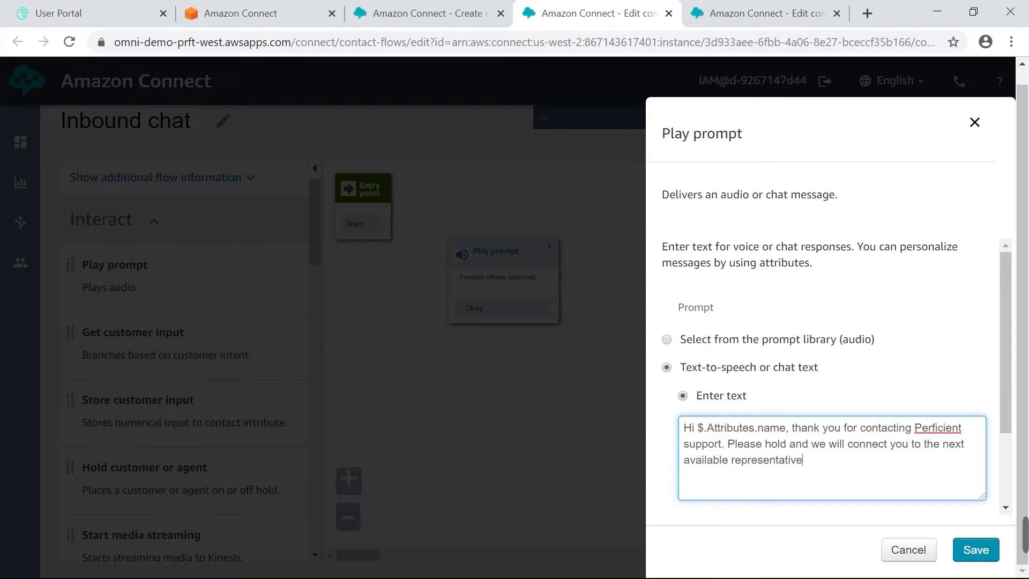
pyautogui.write('.')
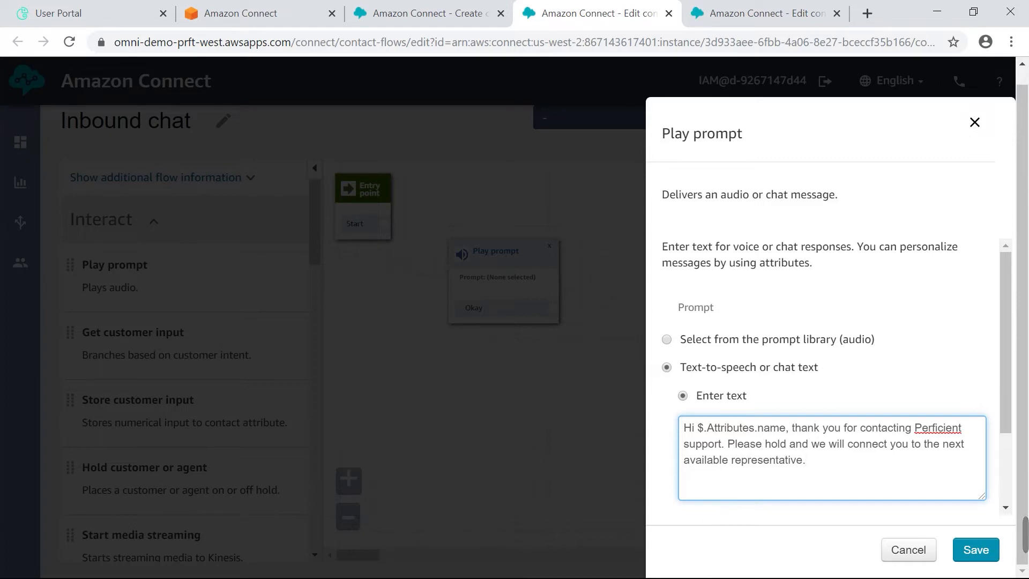
pyautogui.scroll(-3)
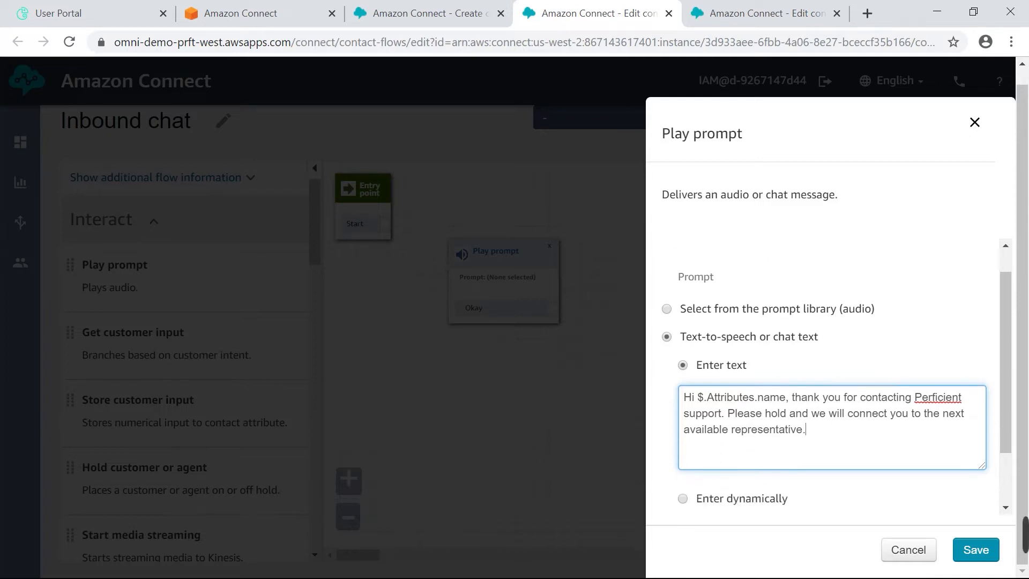
# - Save the greeting prompt, link the entry point to it, and place a Set disconnect flow block
pyautogui.click(974, 550)
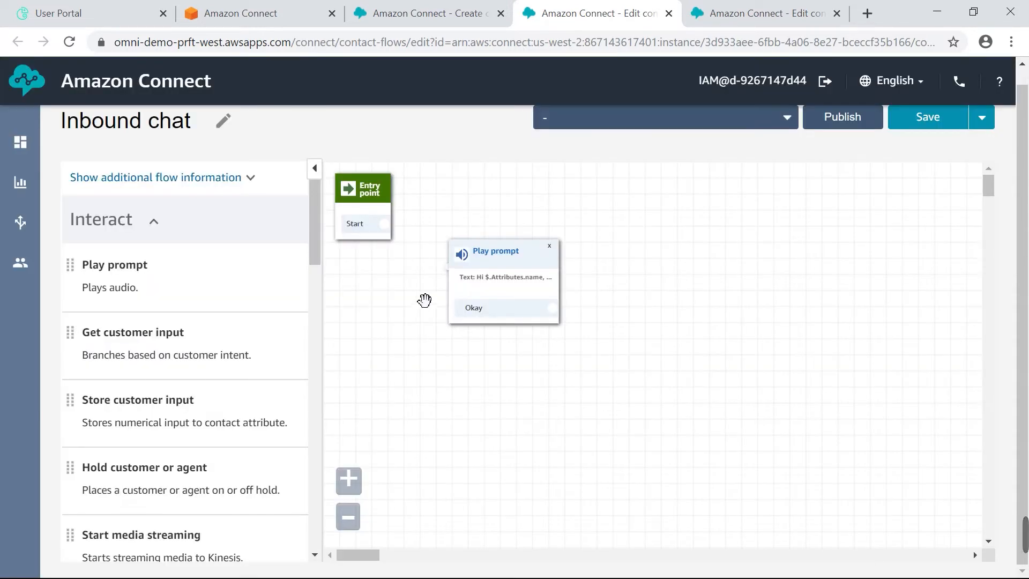
pyautogui.moveTo(385, 223); pyautogui.dragTo(447, 266)
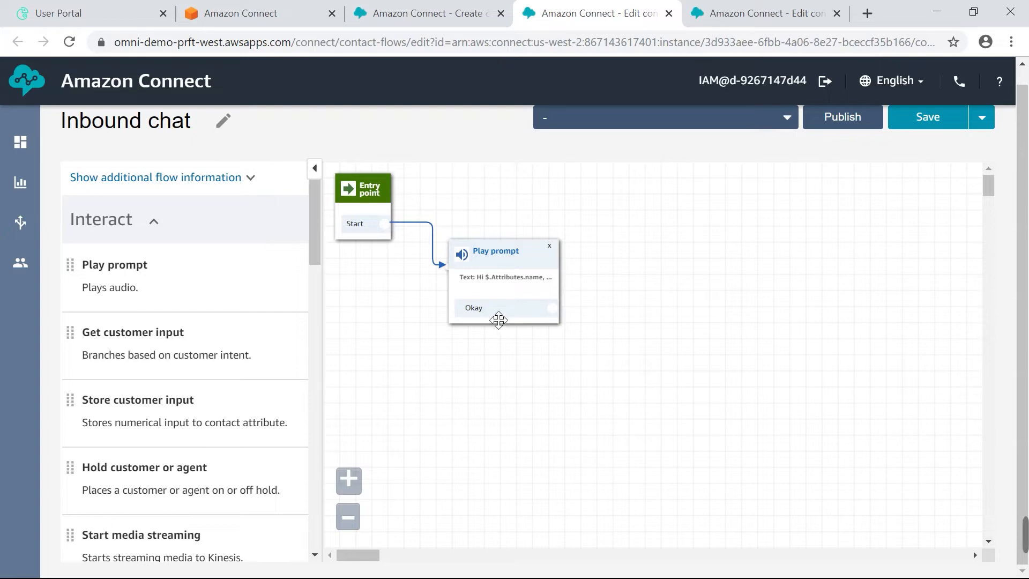
pyautogui.moveTo(171, 223)
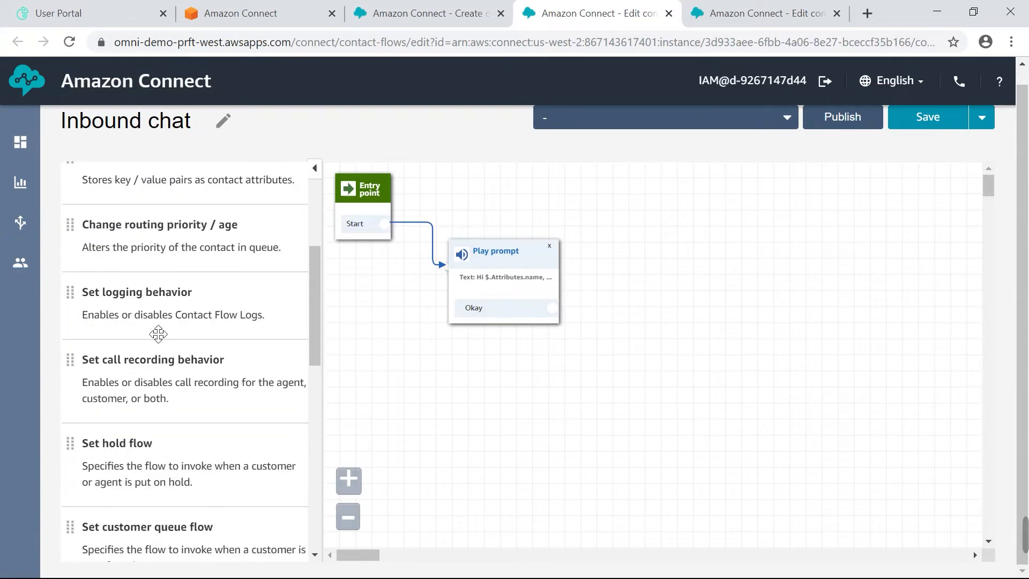
pyautogui.scroll(-3)
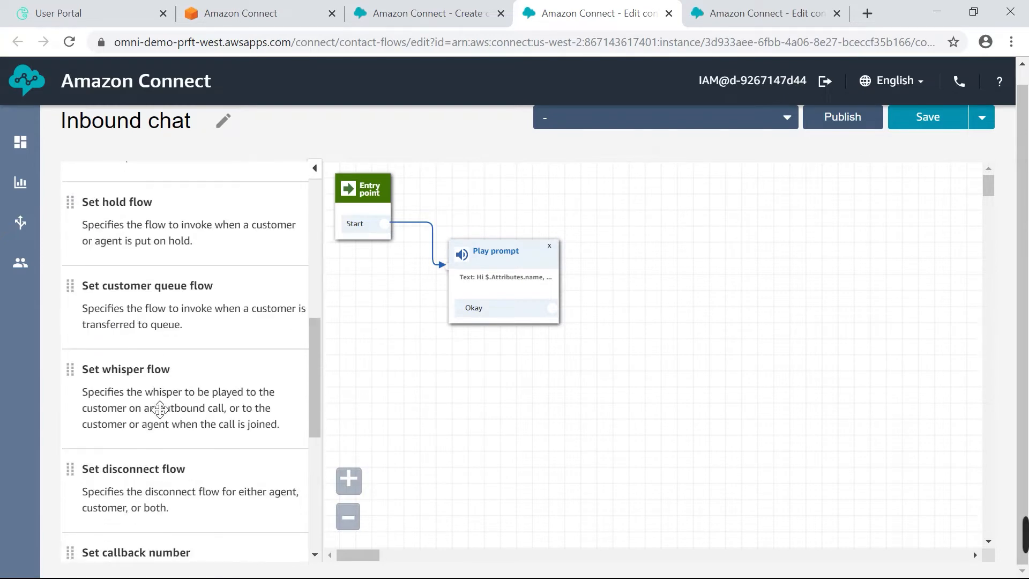
pyautogui.moveTo(134, 388); pyautogui.dragTo(295, 407)
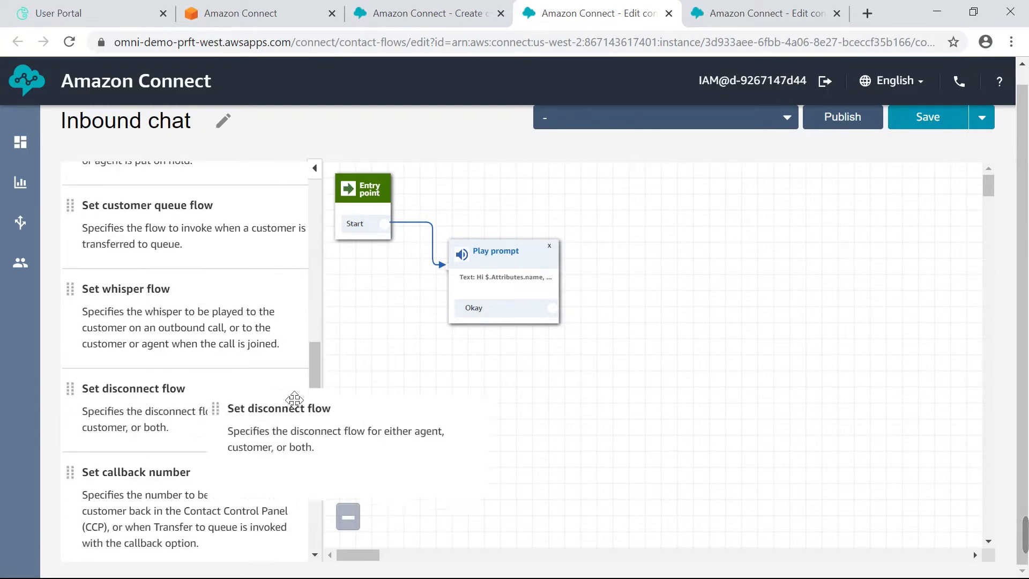
pyautogui.moveTo(295, 398); pyautogui.dragTo(643, 342)
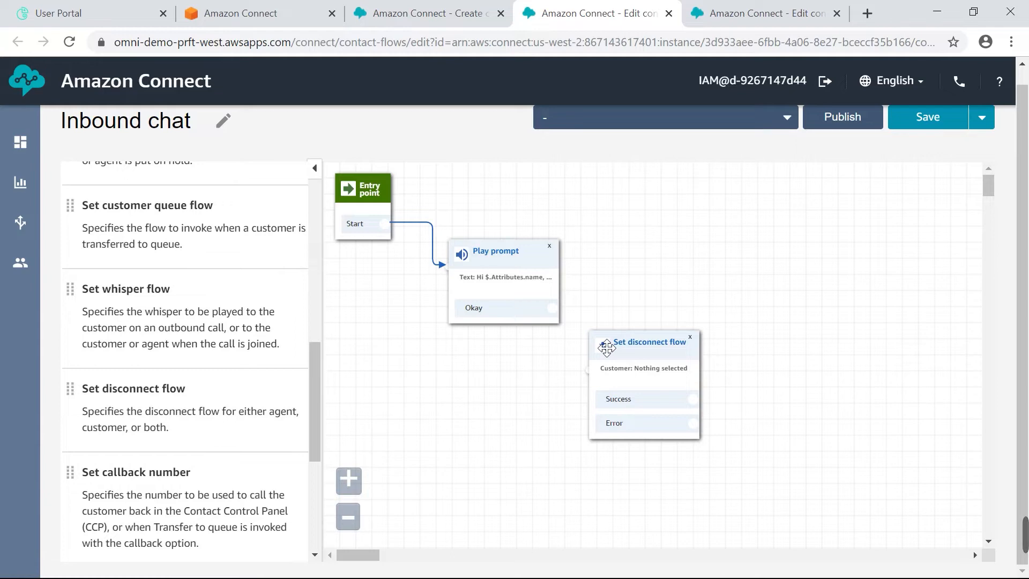
pyautogui.moveTo(816, 375)
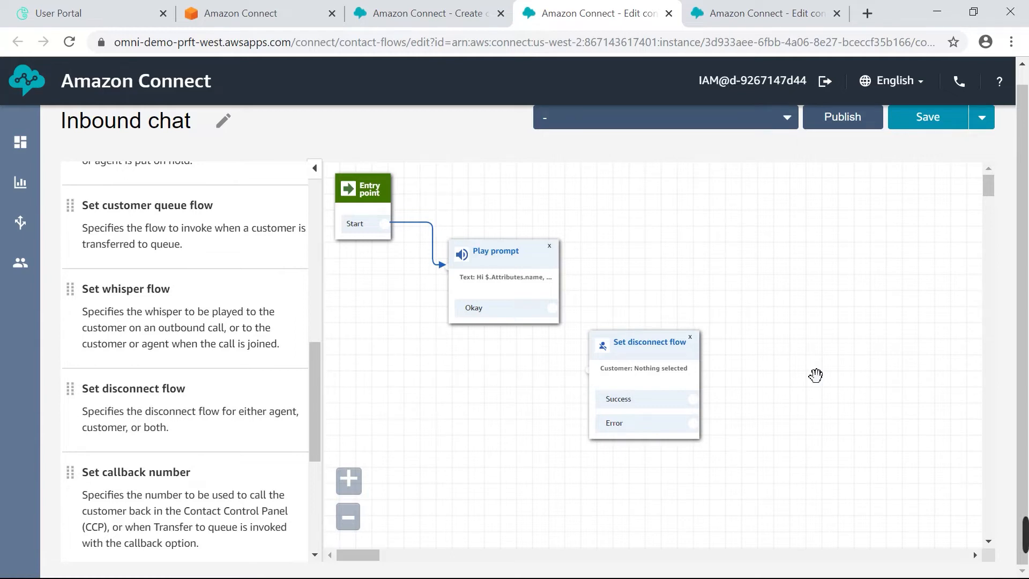
pyautogui.moveTo(759, 415)
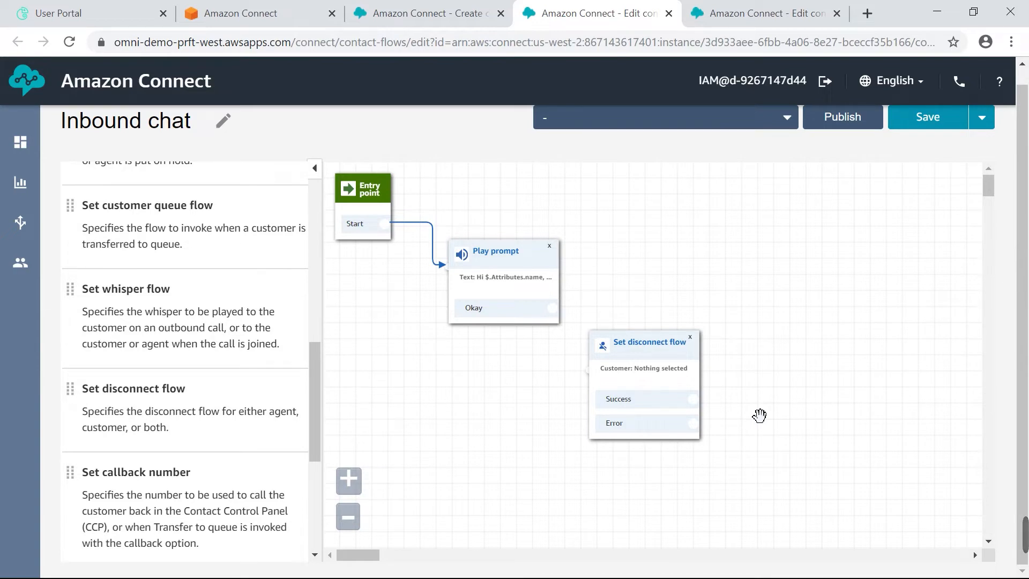
pyautogui.moveTo(656, 353)
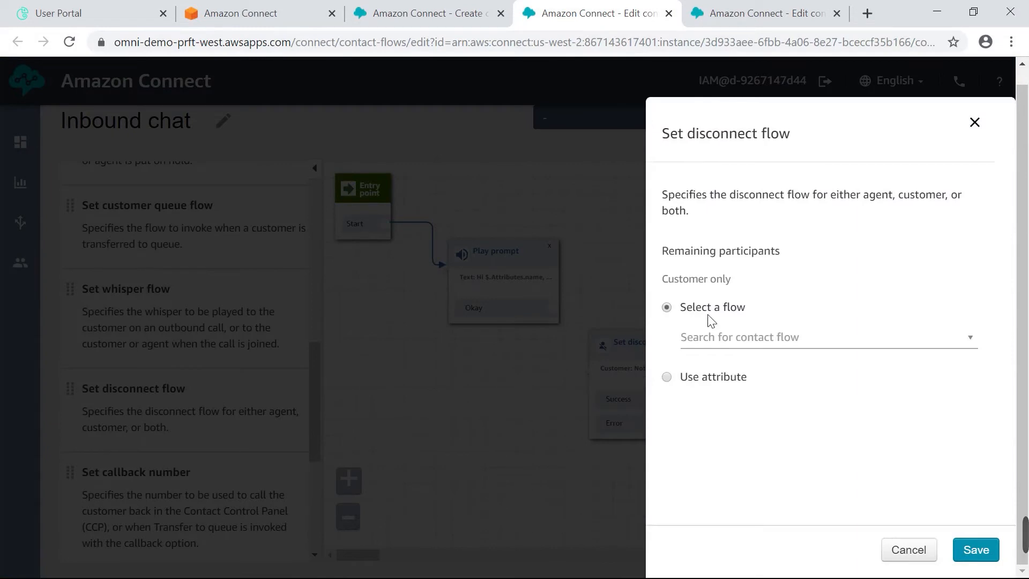
pyautogui.moveTo(749, 312)
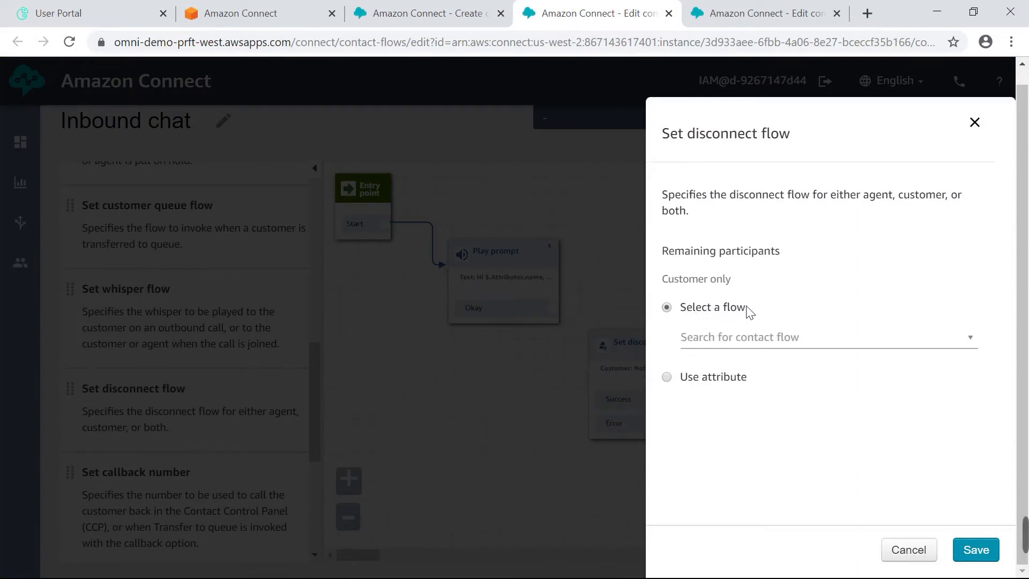
pyautogui.moveTo(775, 336)
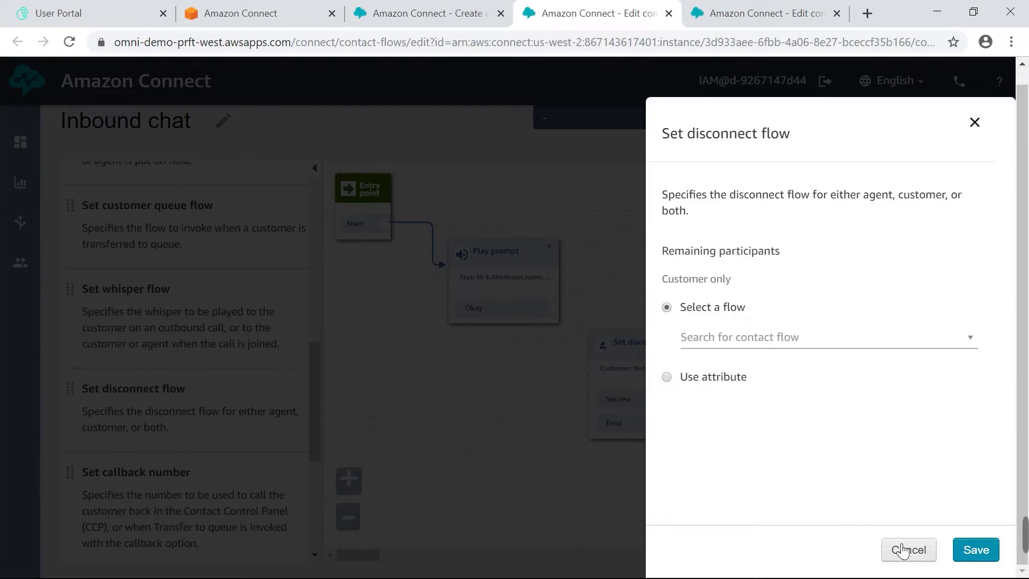
# - Cancel the Set disconnect flow settings, leaving the block without a flow
pyautogui.click(908, 549)
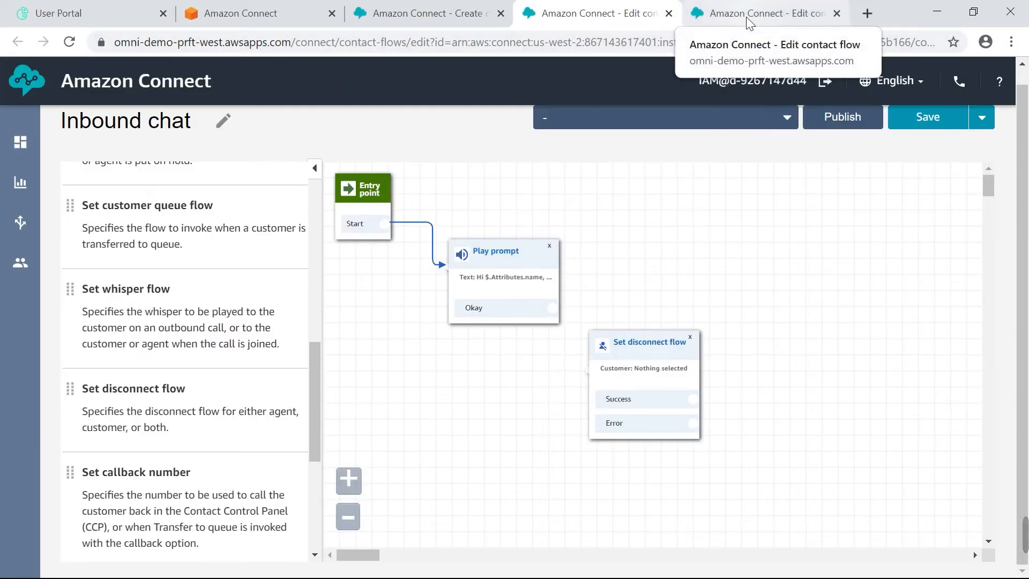
# - In the Disconnect flow sample tab, view its Play prompt's disconnection message and close it
pyautogui.click(761, 12)
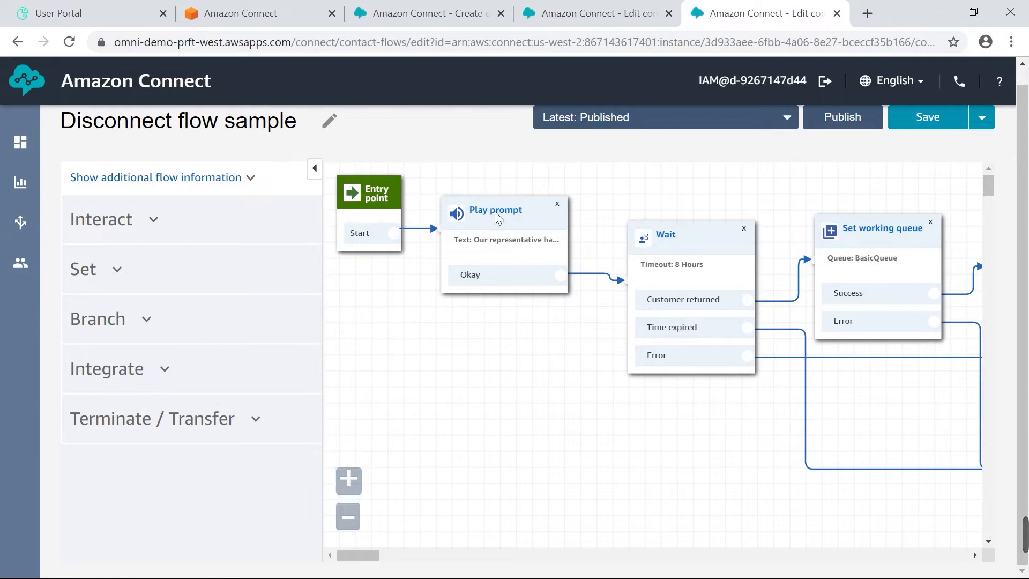
pyautogui.click(495, 210)
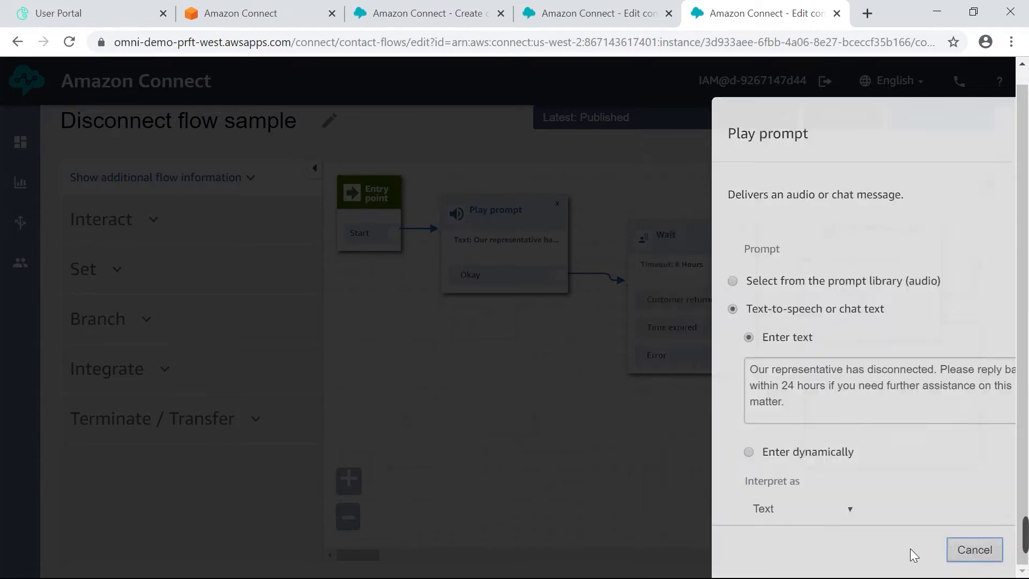
pyautogui.click(973, 549)
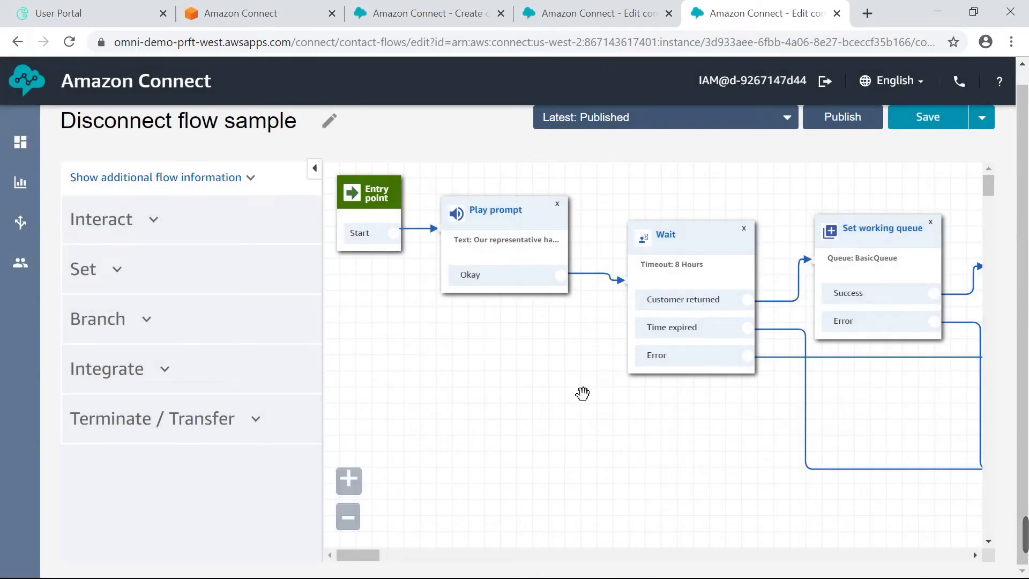
pyautogui.moveTo(676, 495)
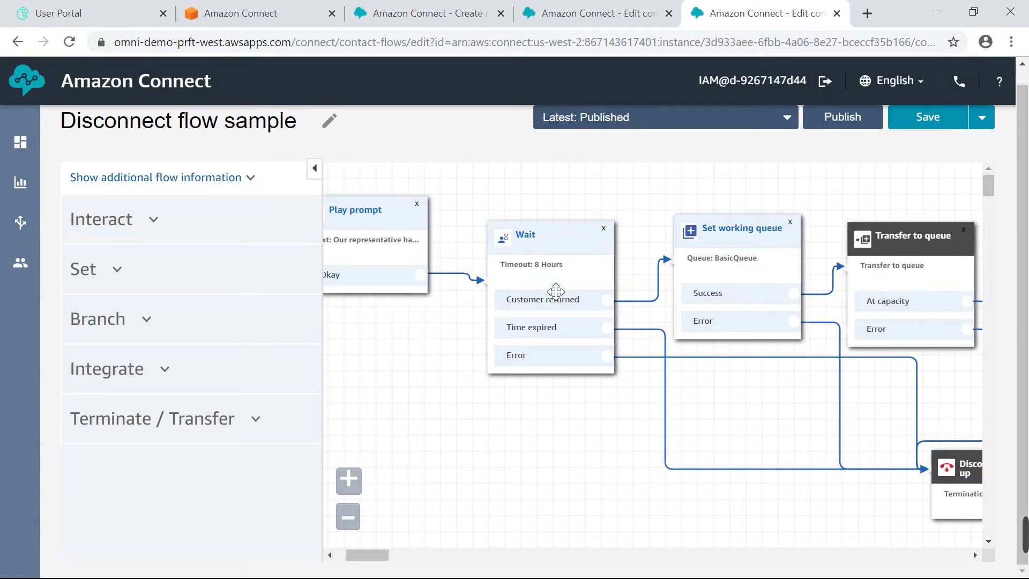
pyautogui.moveTo(544, 273)
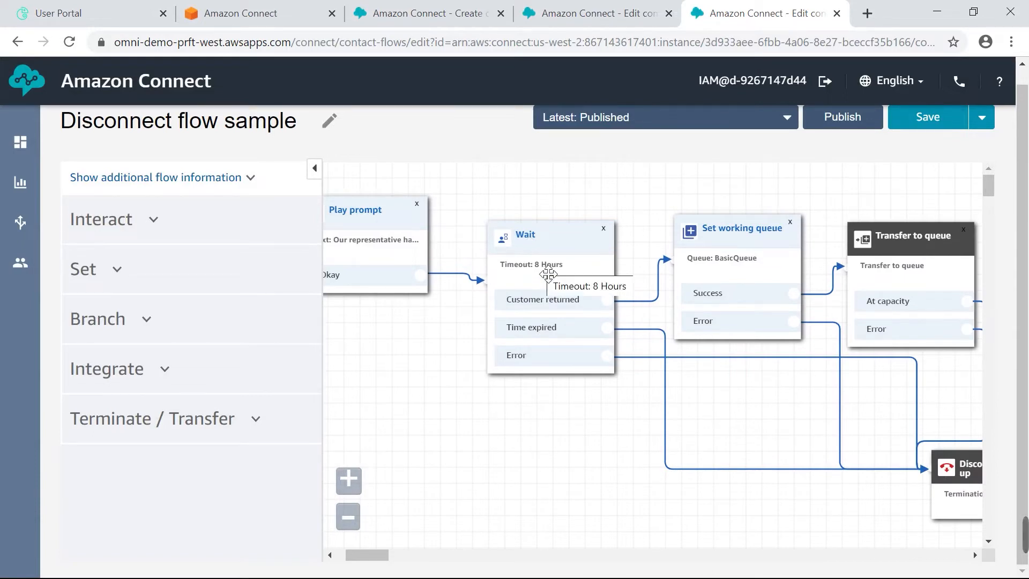
pyautogui.moveTo(520, 464)
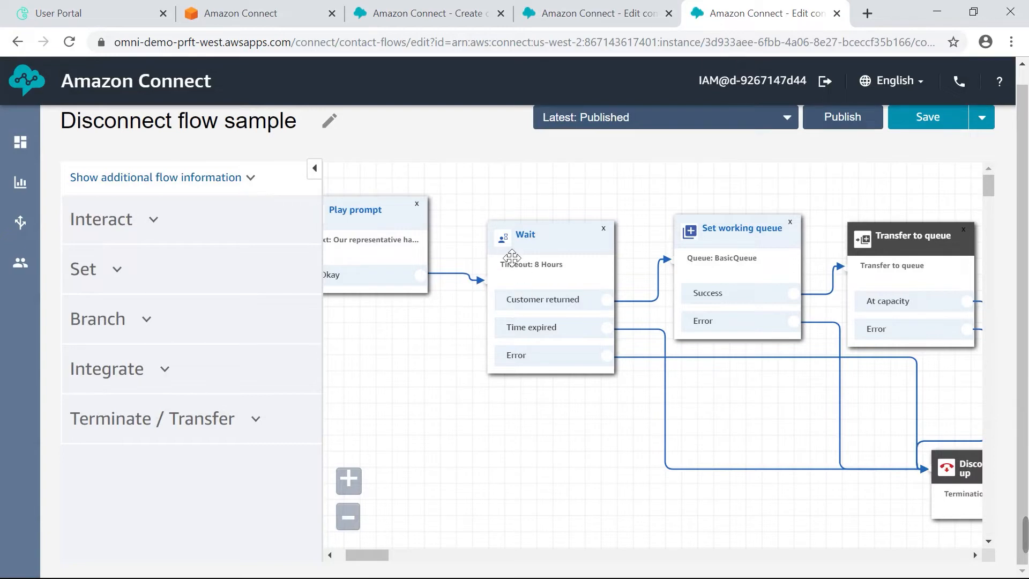
pyautogui.moveTo(557, 266)
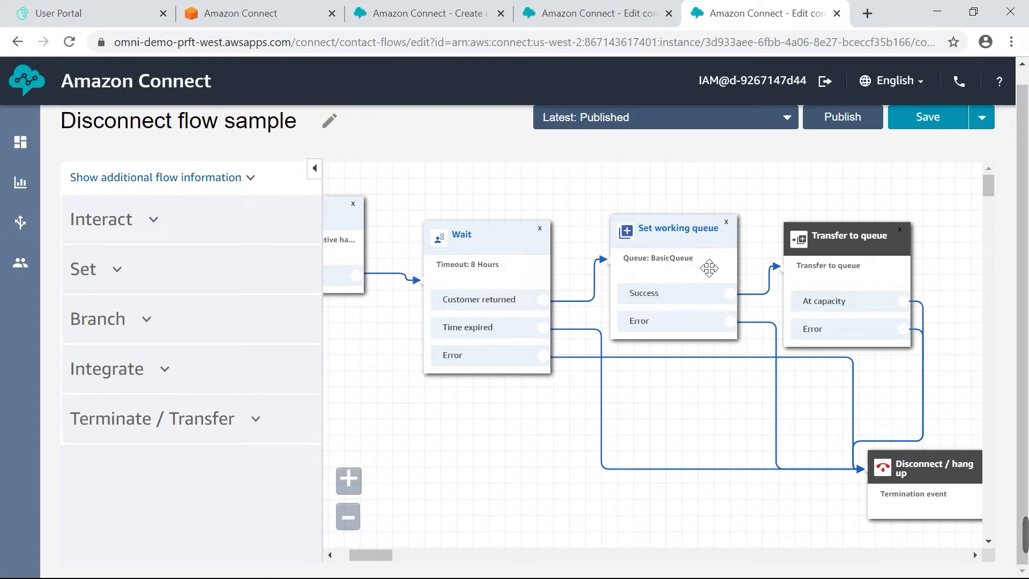
pyautogui.moveTo(941, 503)
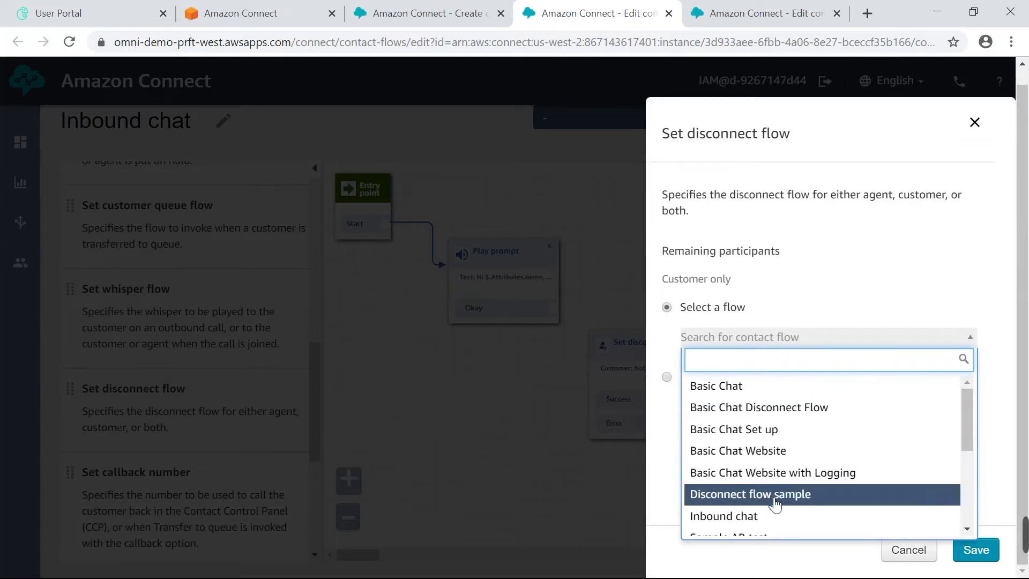
# - Save Disconnect flow sample as the Set disconnect flow choice and move the block lower
pyautogui.click(750, 493)
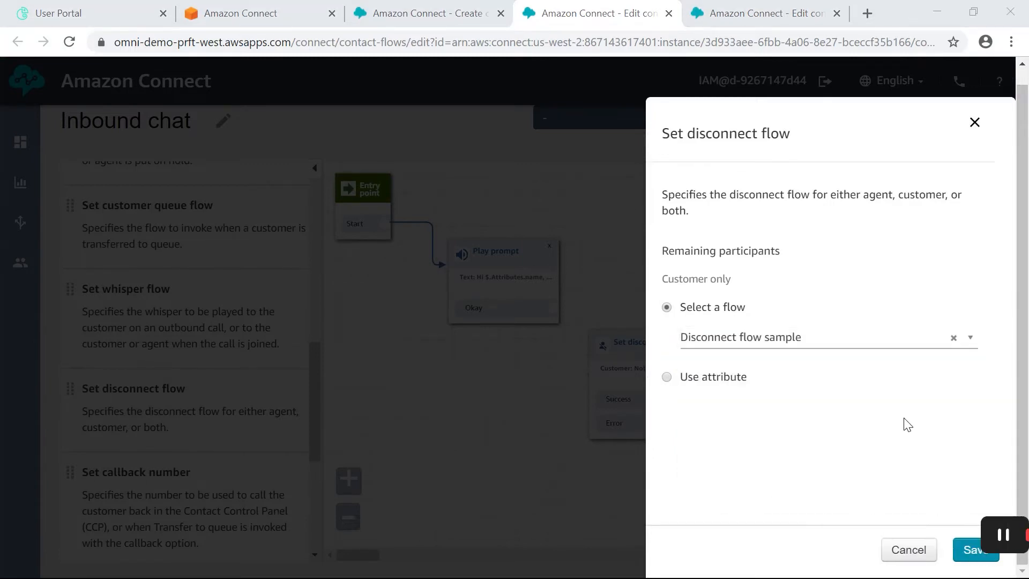
pyautogui.click(973, 549)
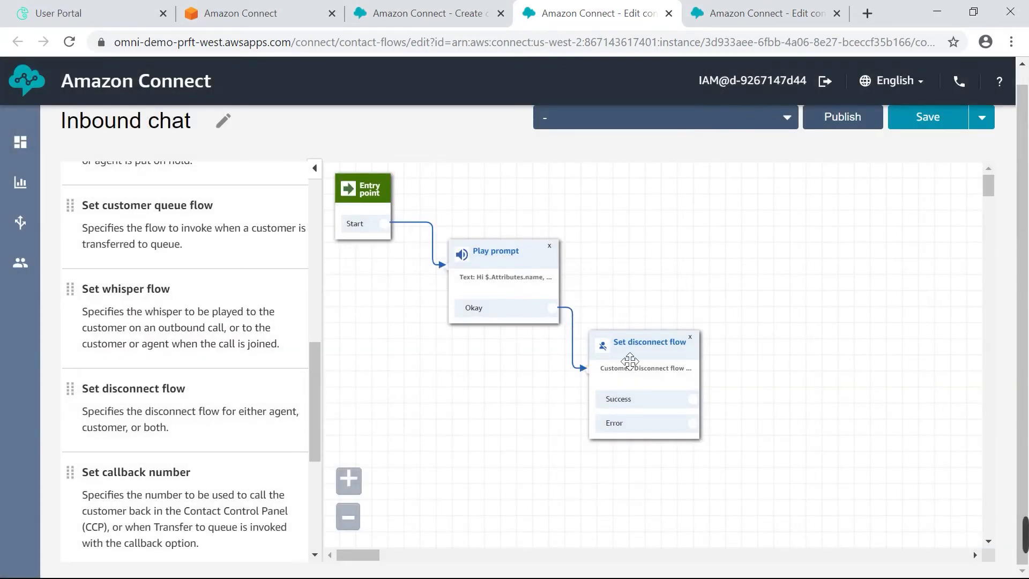
pyautogui.moveTo(630, 360); pyautogui.dragTo(488, 395)
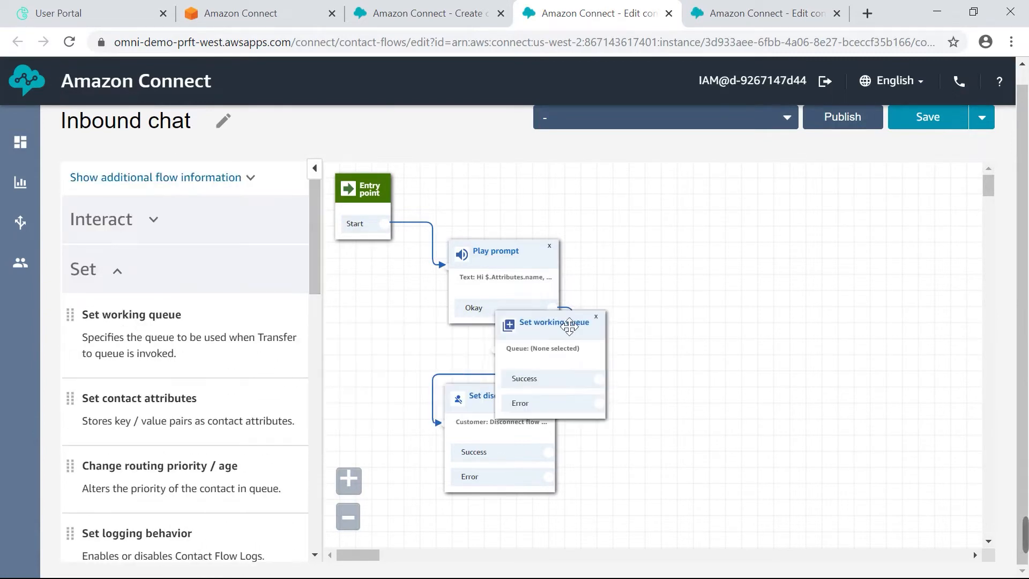
# - Add a Set working queue block beside the prompt and save BasicQueue as the queue
pyautogui.moveTo(551, 322); pyautogui.dragTo(714, 256)
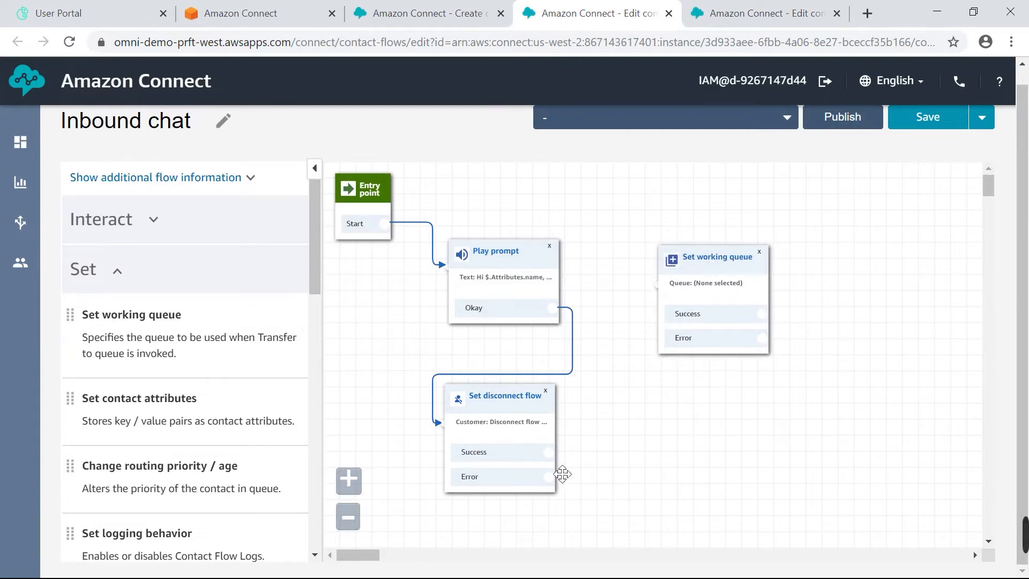
pyautogui.moveTo(551, 455); pyautogui.dragTo(650, 283)
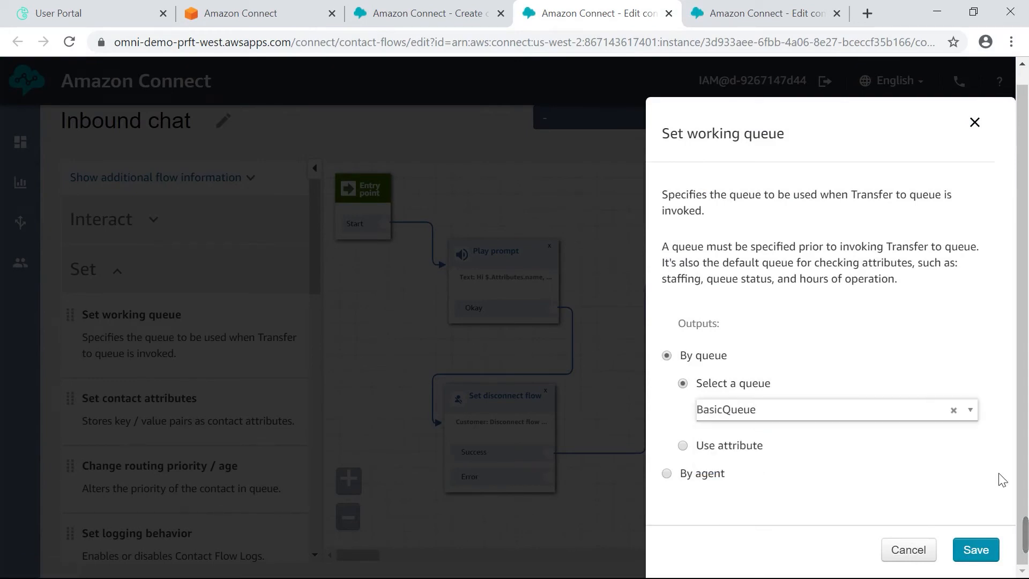
pyautogui.click(974, 549)
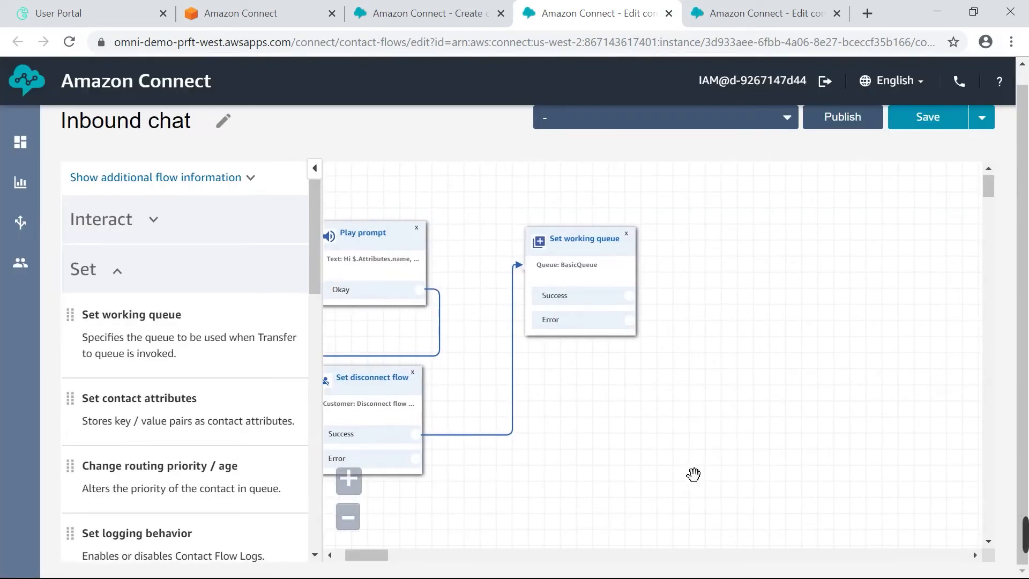
# - Add a Disconnect / hang up block from the Terminate / Transfer group
pyautogui.click(83, 269)
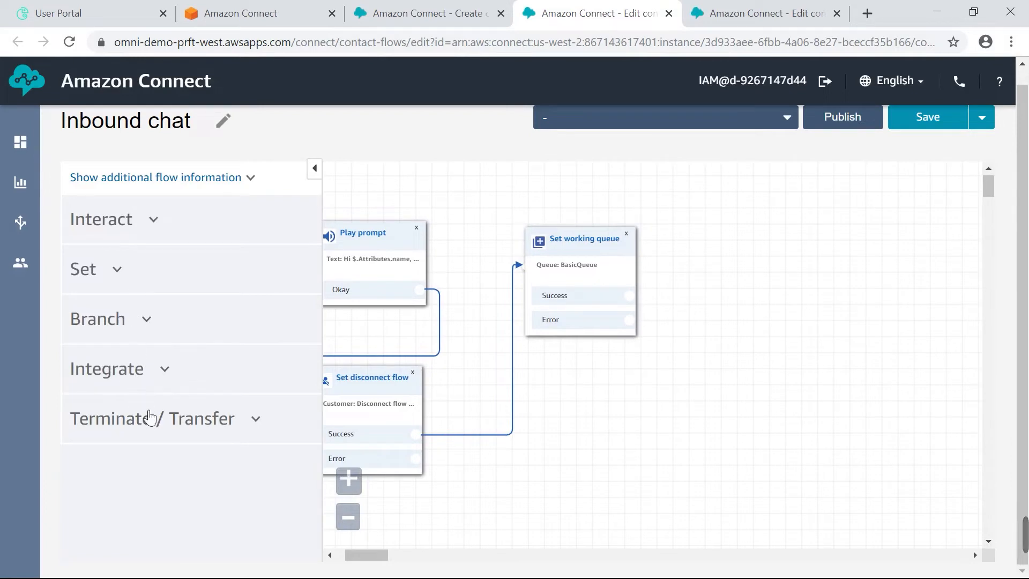
pyautogui.click(152, 418)
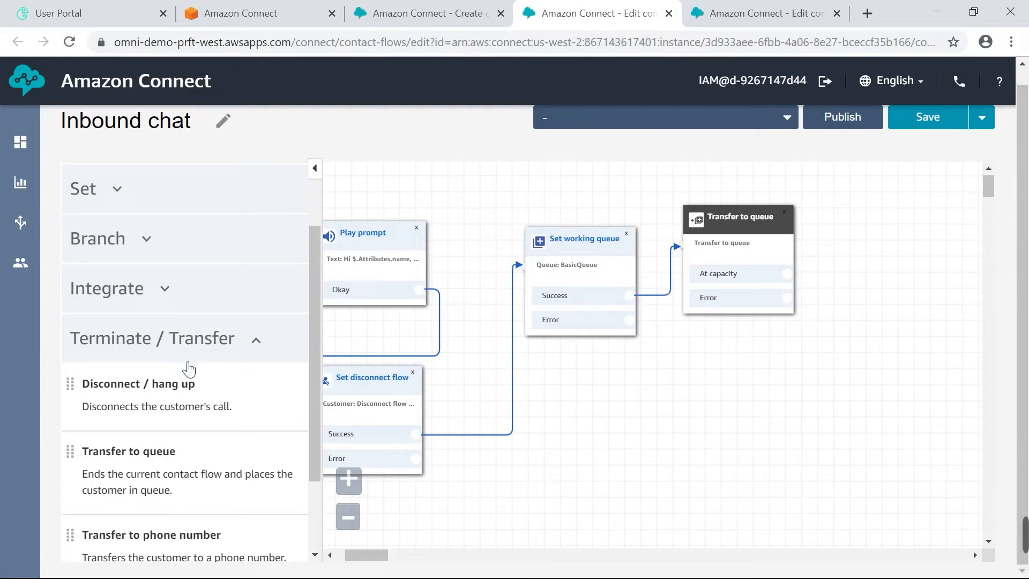
pyautogui.scroll(-3)
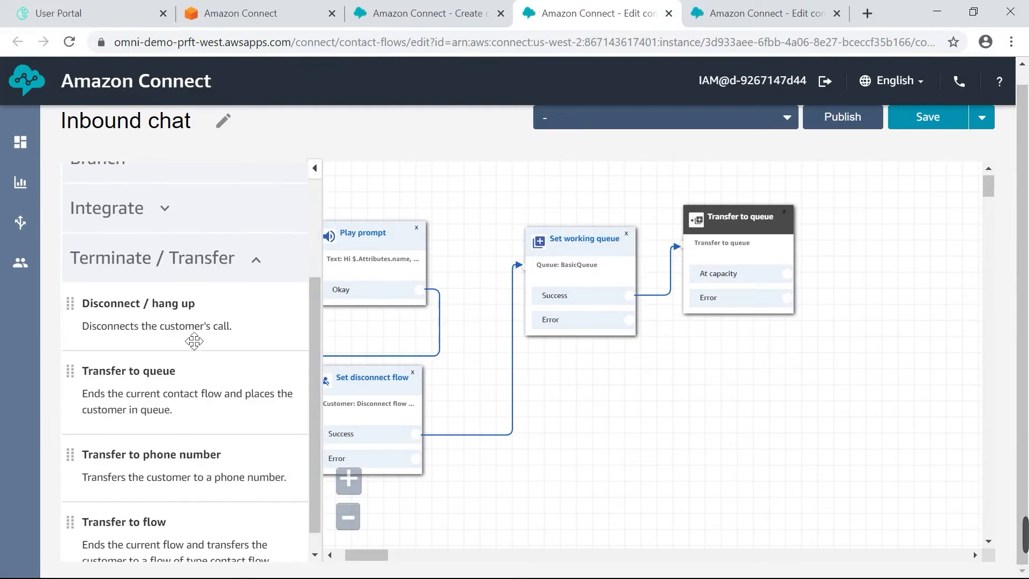
pyautogui.moveTo(138, 302); pyautogui.dragTo(836, 378)
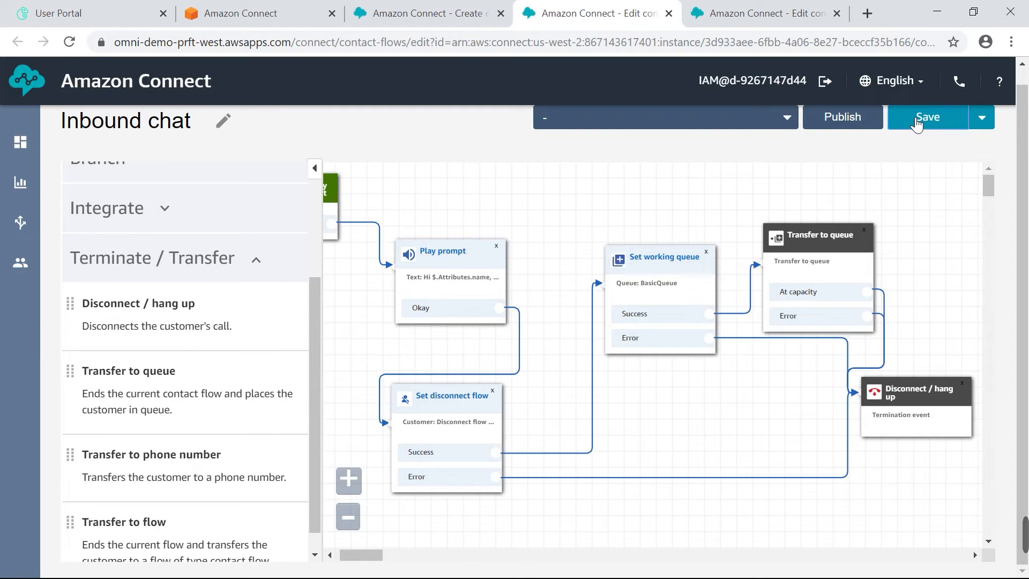
# - Save the Inbound chat flow and confirm publishing it
pyautogui.click(927, 117)
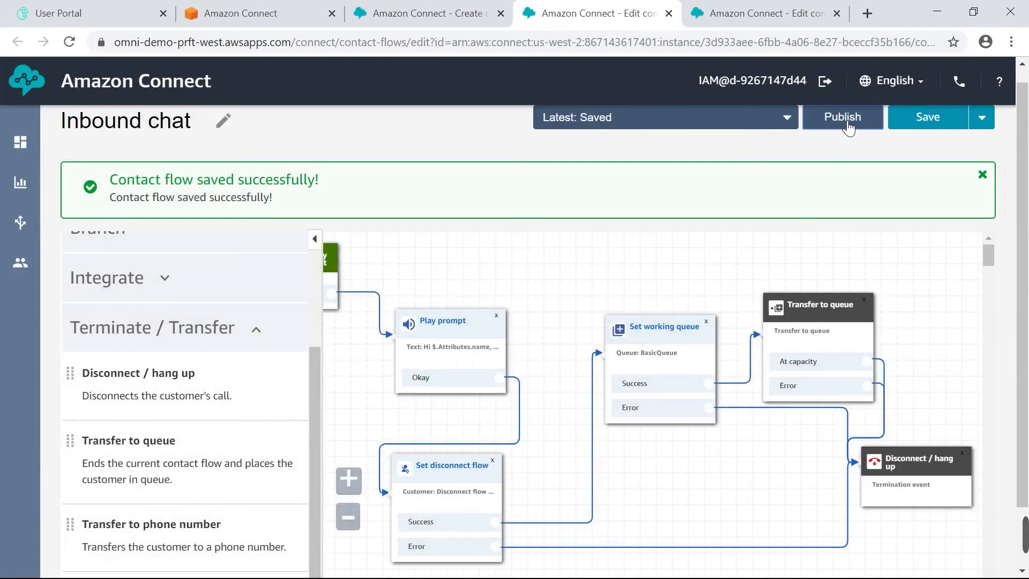
pyautogui.click(843, 117)
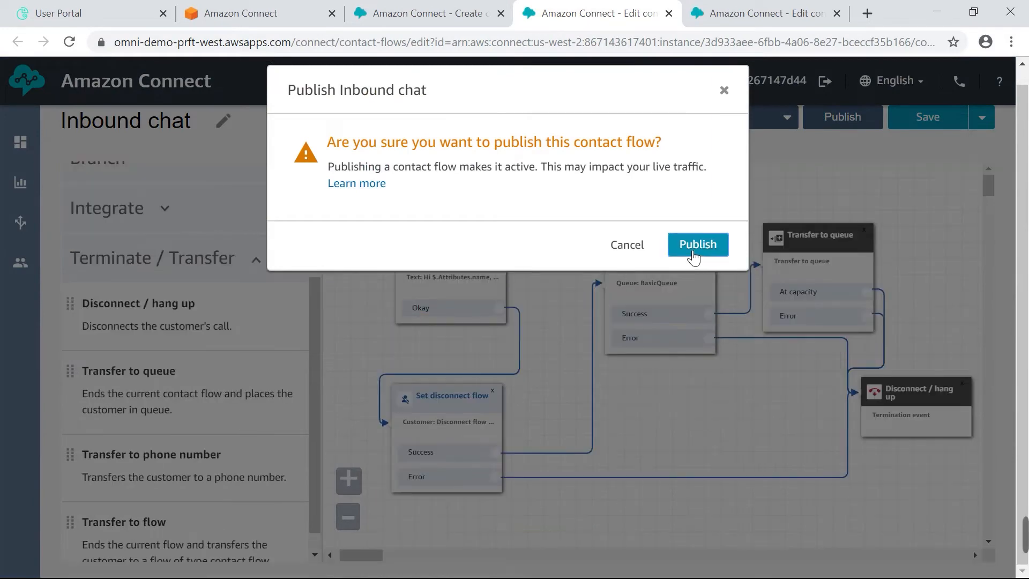
pyautogui.click(697, 244)
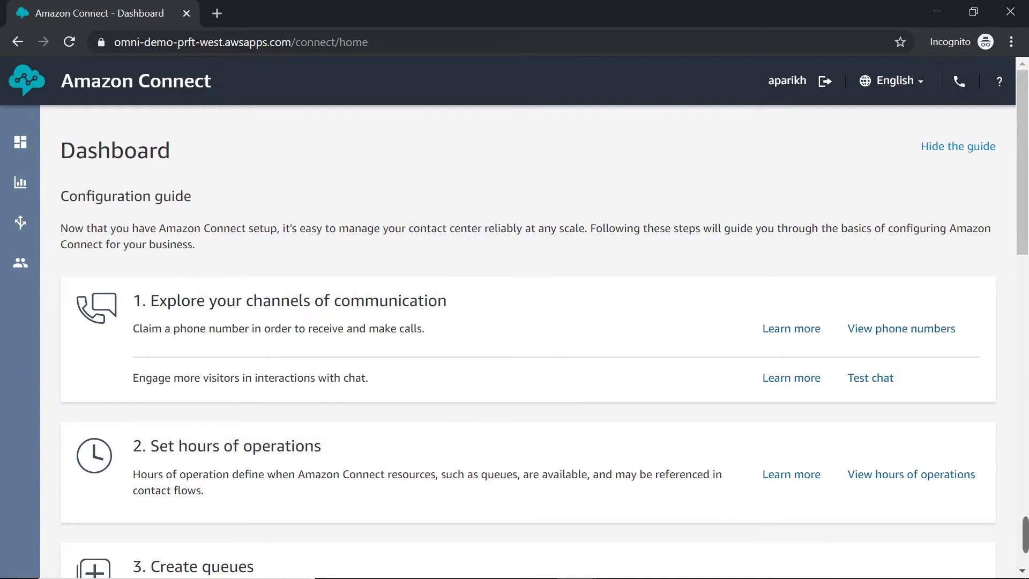
pyautogui.moveTo(415, 322)
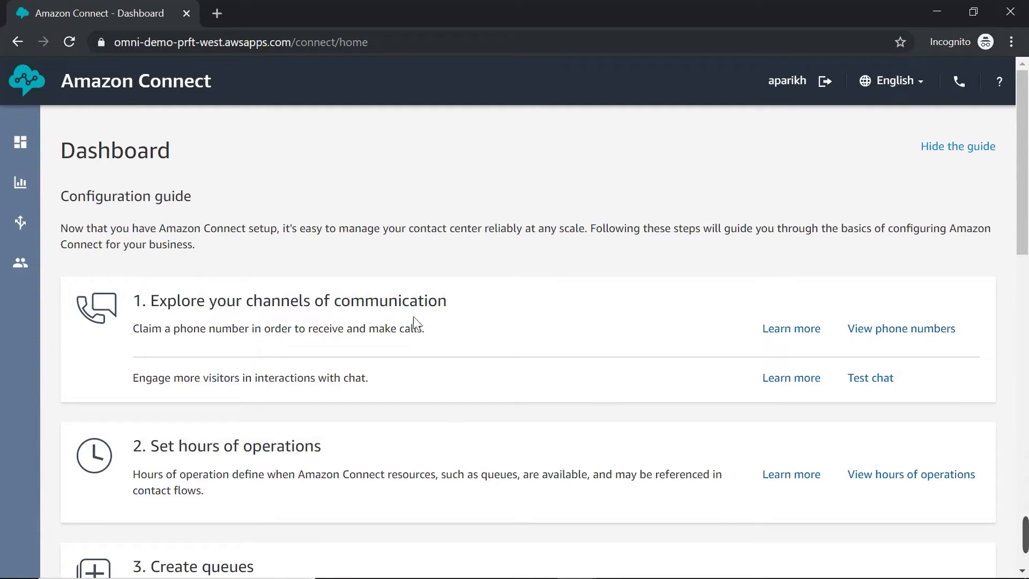
pyautogui.moveTo(917, 376)
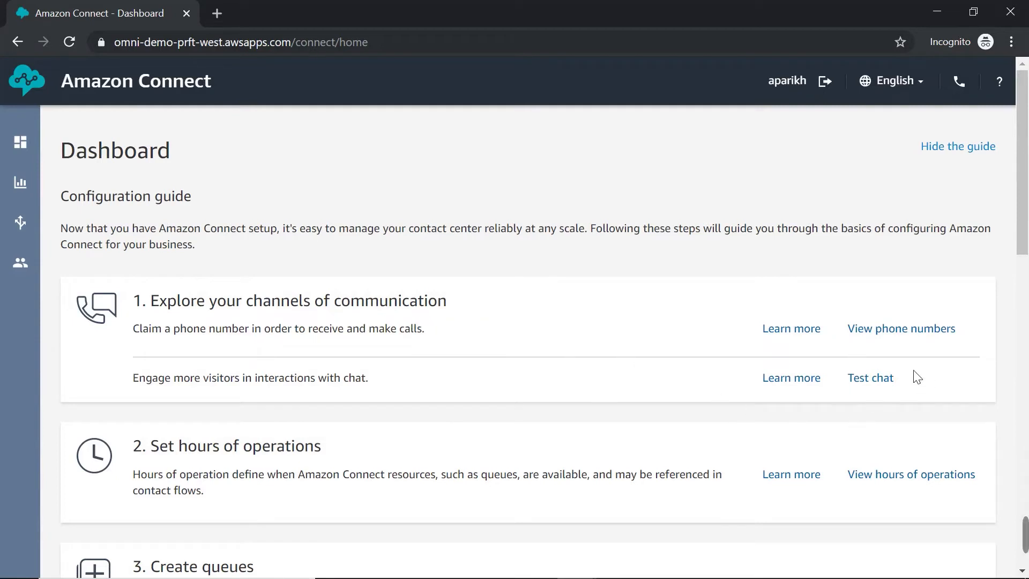
# - Follow the Test chat link in the dashboard's configuration guide to reach the simulator
pyautogui.click(870, 377)
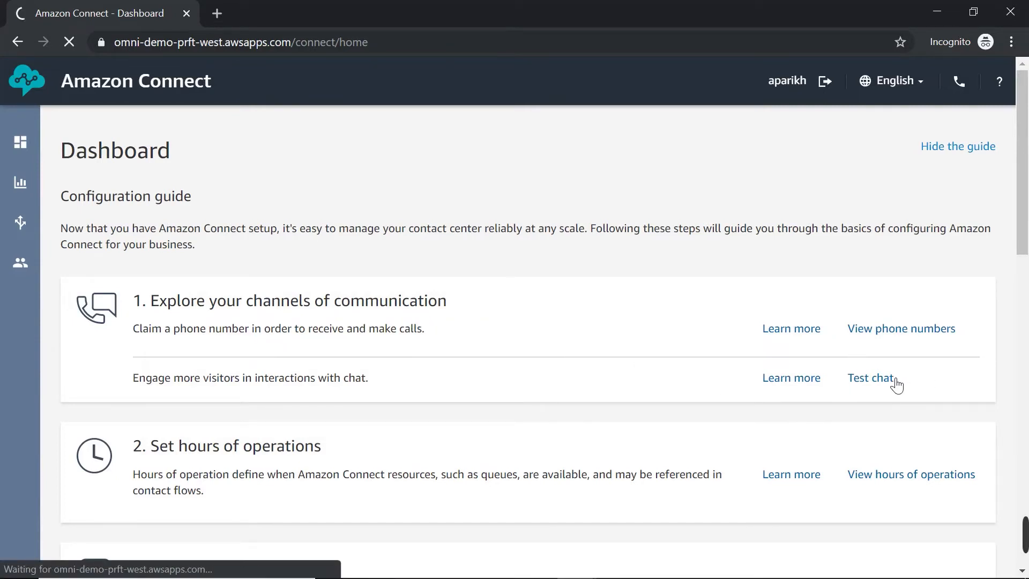
pyautogui.click(871, 377)
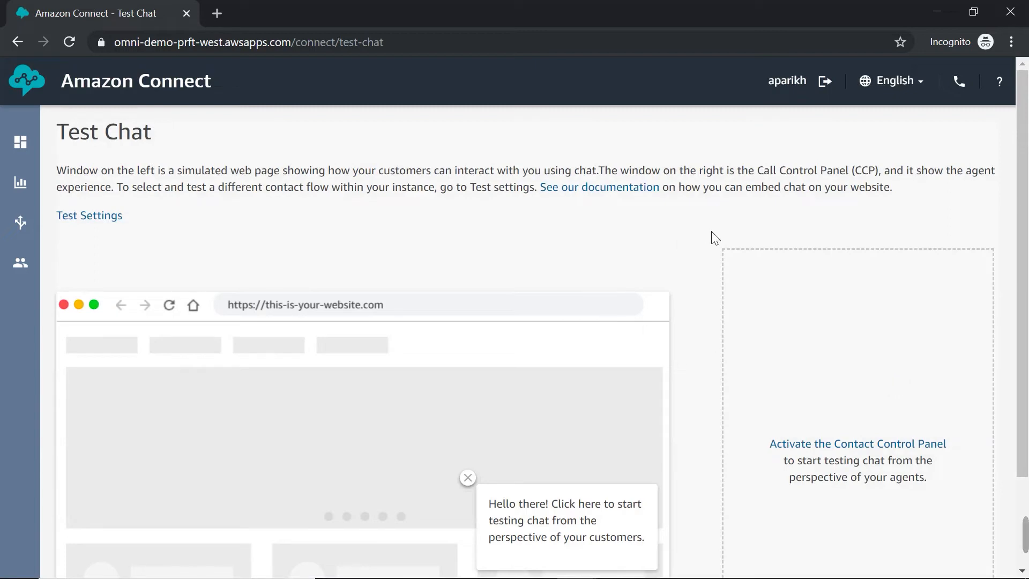
pyautogui.moveTo(704, 251)
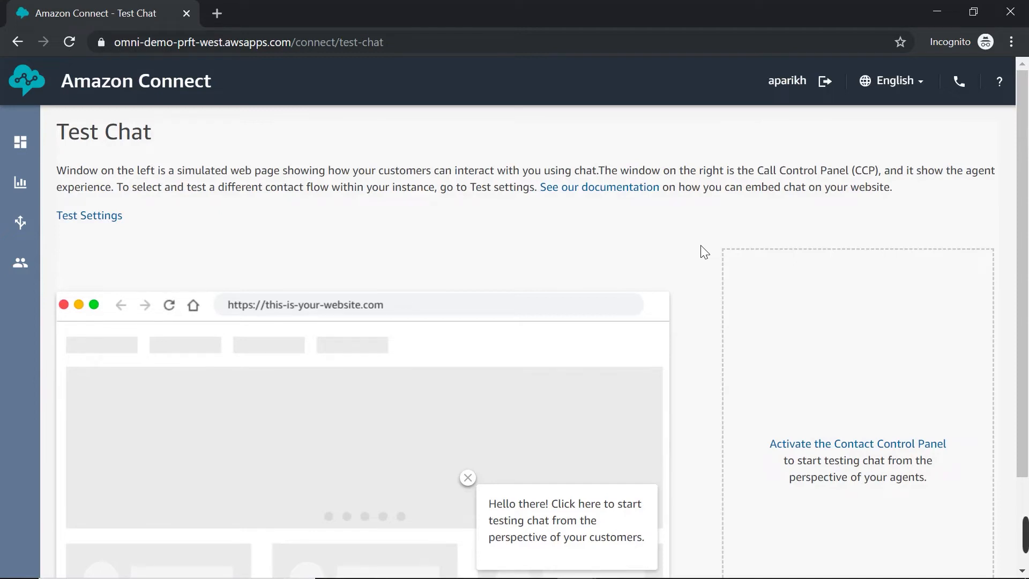
pyautogui.scroll(-3)
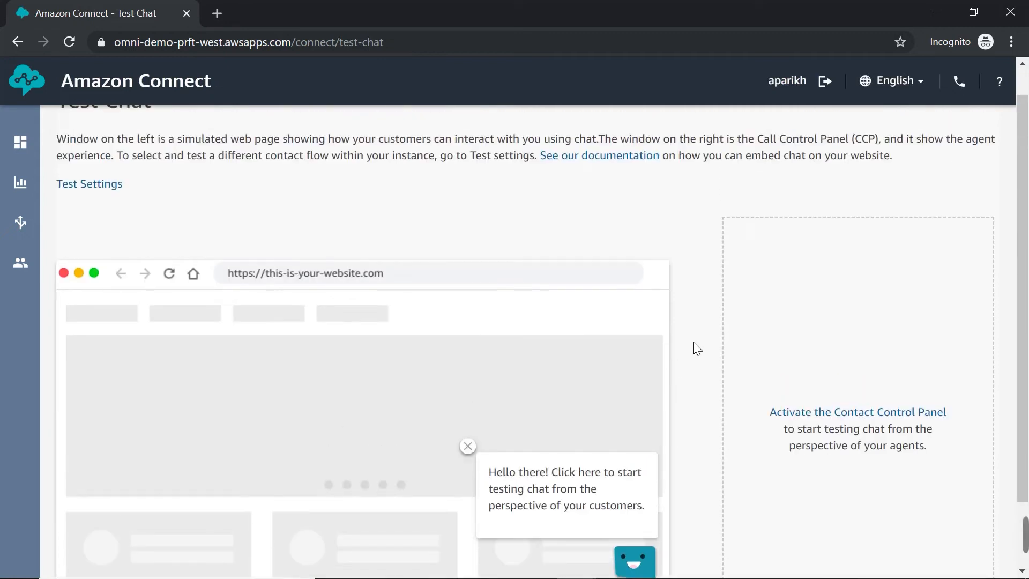
pyautogui.moveTo(141, 214)
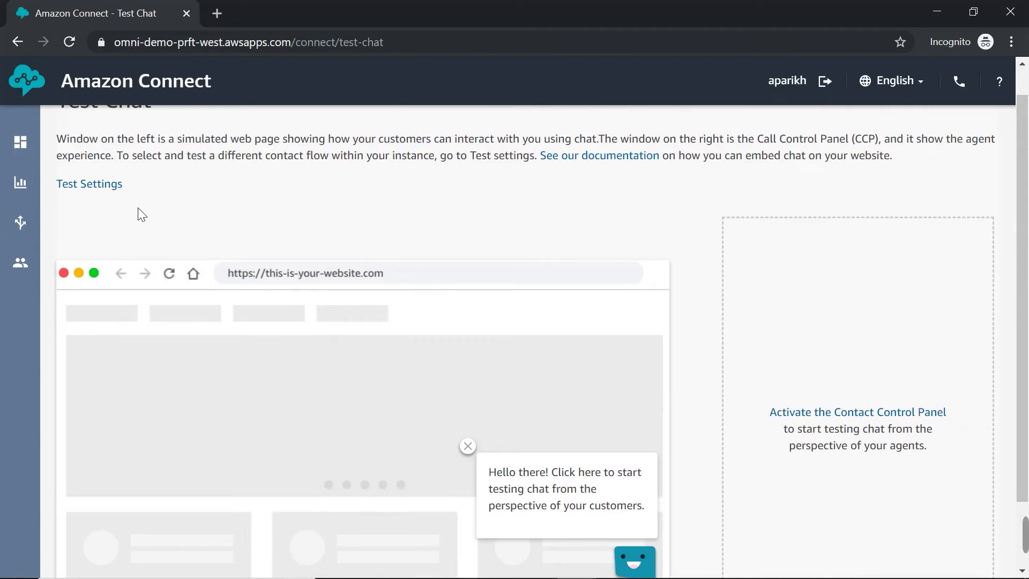
pyautogui.moveTo(118, 195)
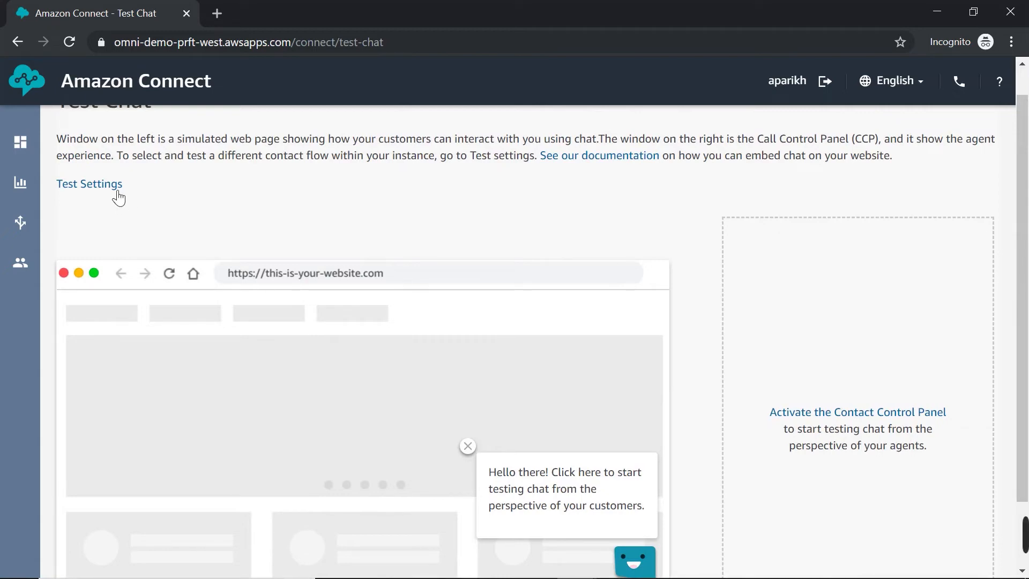
# - Select Inbound chat as the contact flow in the test settings
pyautogui.click(89, 184)
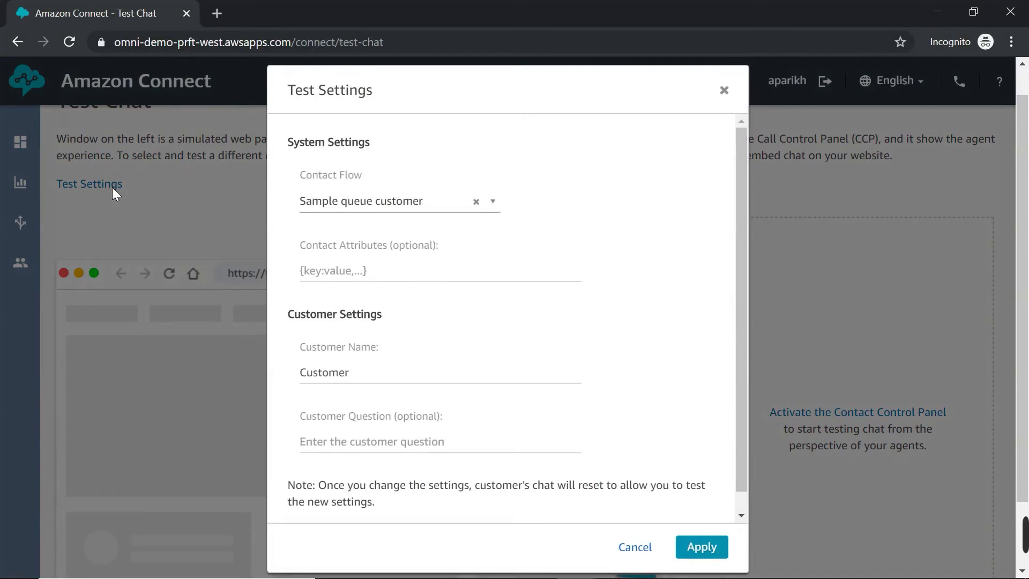
pyautogui.moveTo(412, 182)
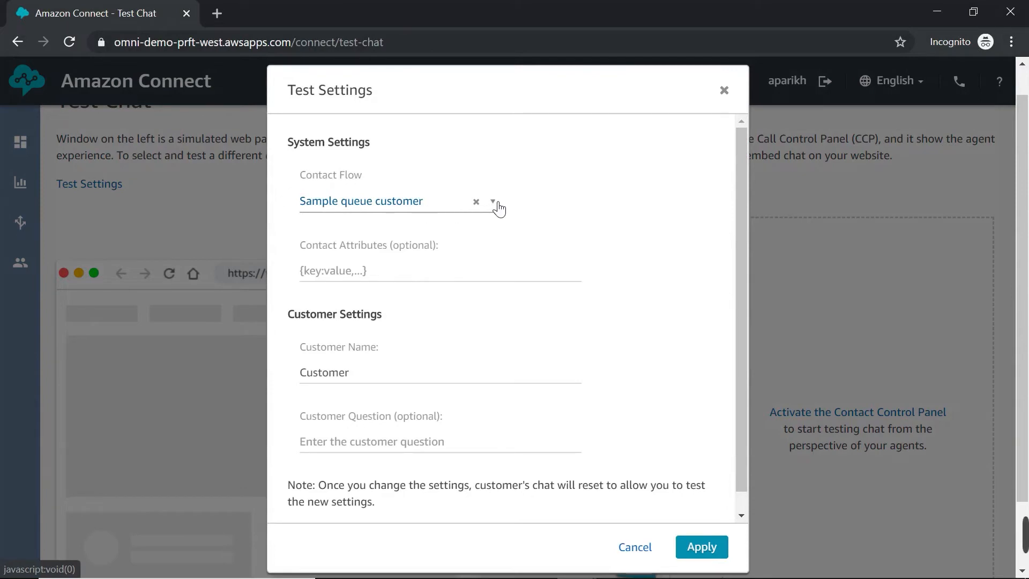
pyautogui.click(493, 201)
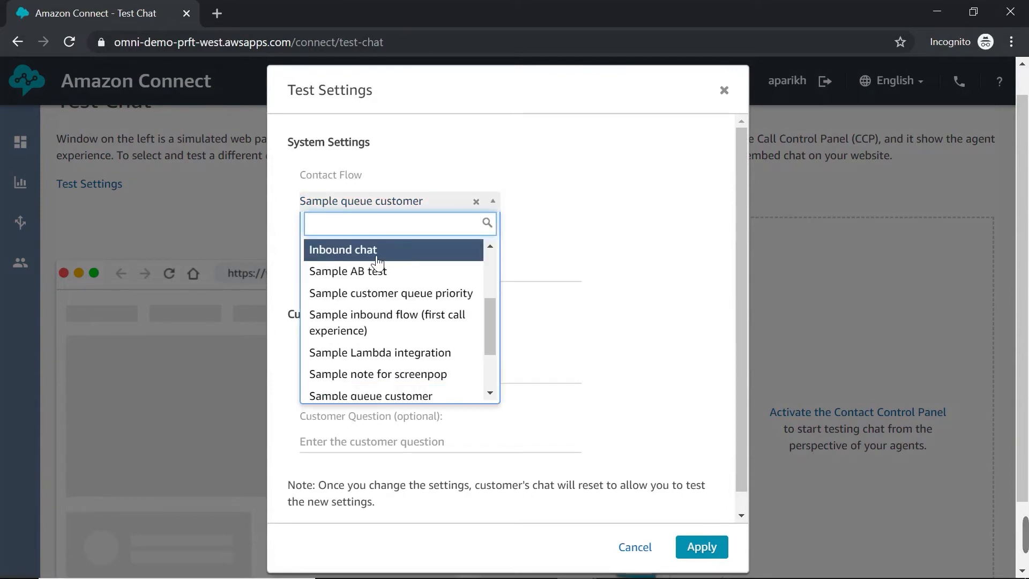
pyautogui.click(342, 249)
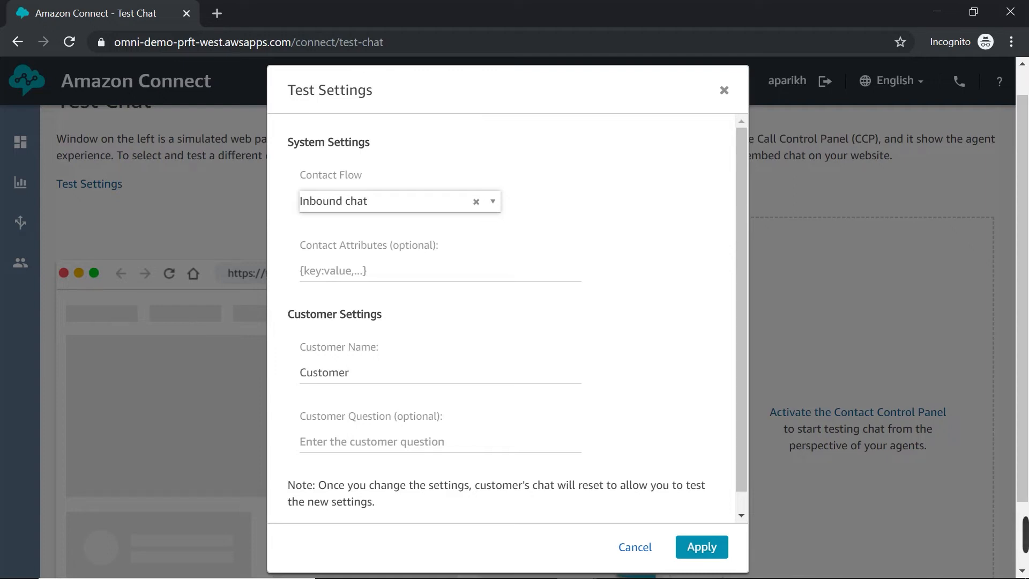
# - Enter the contact attributes {"name" : "Amy"} and apply
pyautogui.click(440, 270)
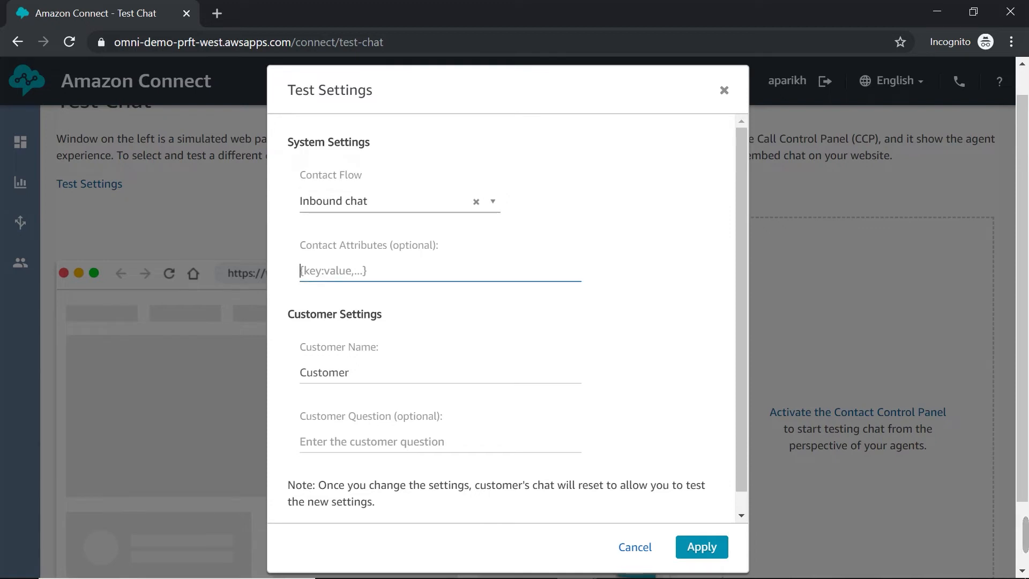
pyautogui.write('{')
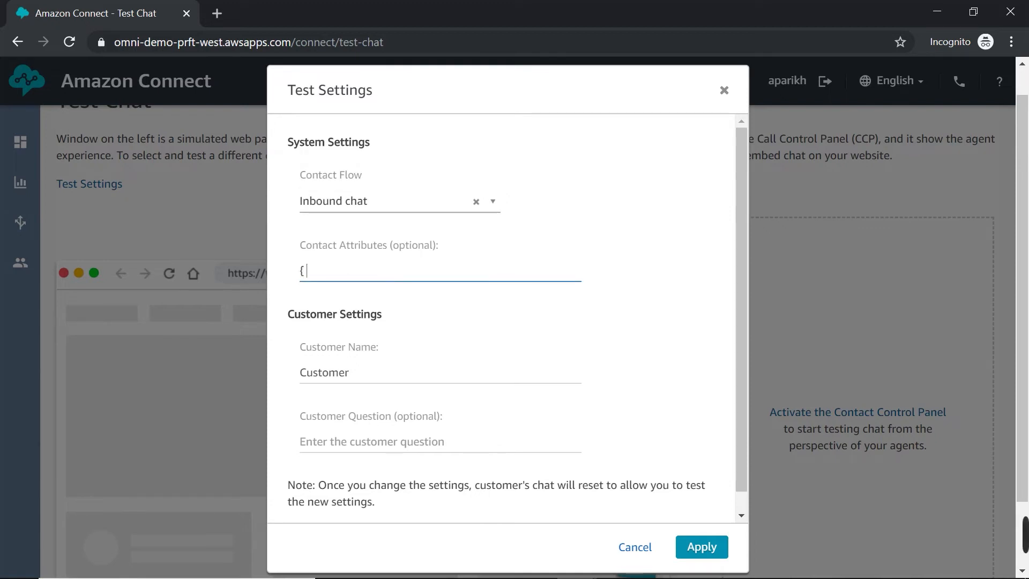
pyautogui.write('"')
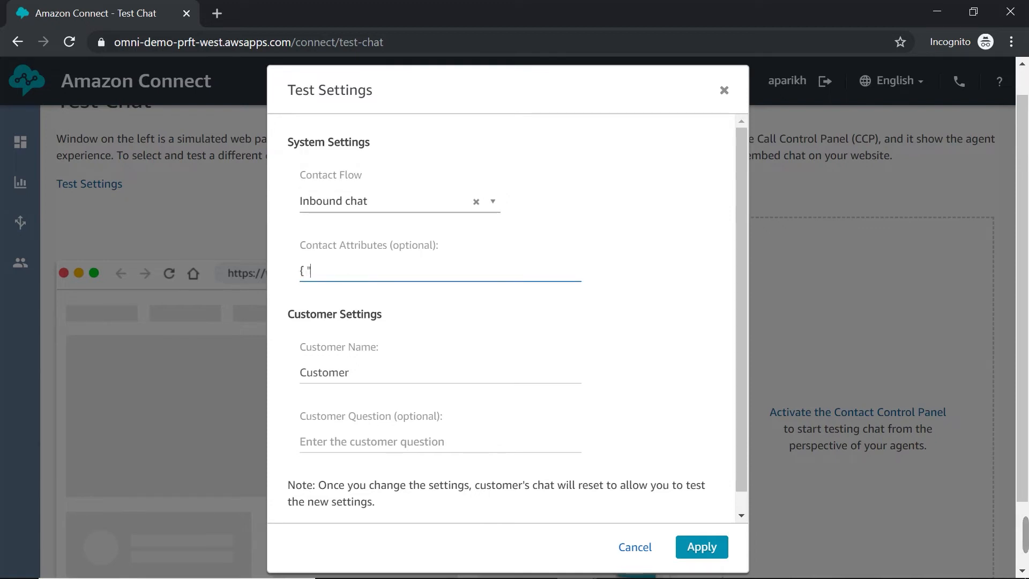
pyautogui.write('name"')
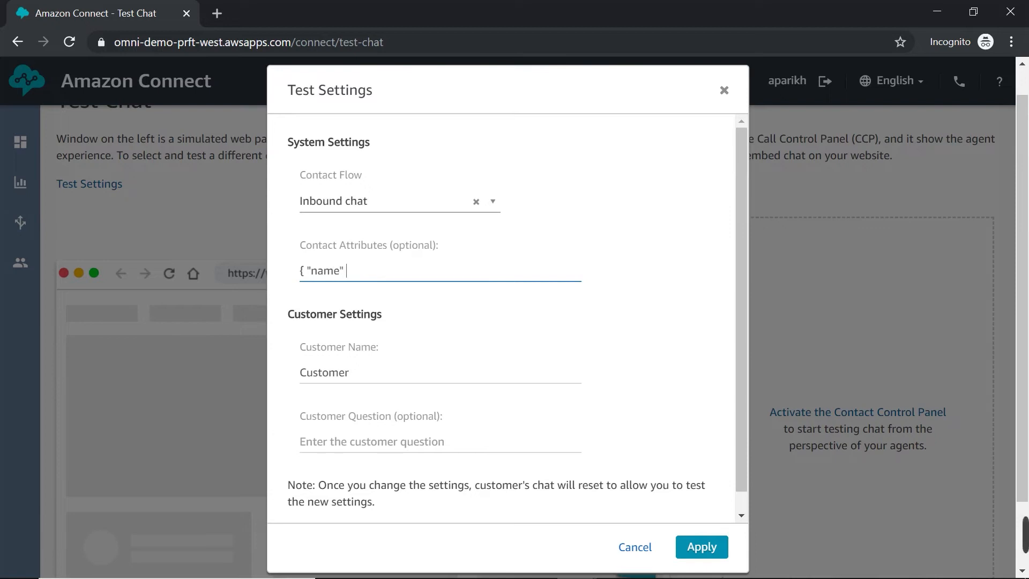
pyautogui.write(';')
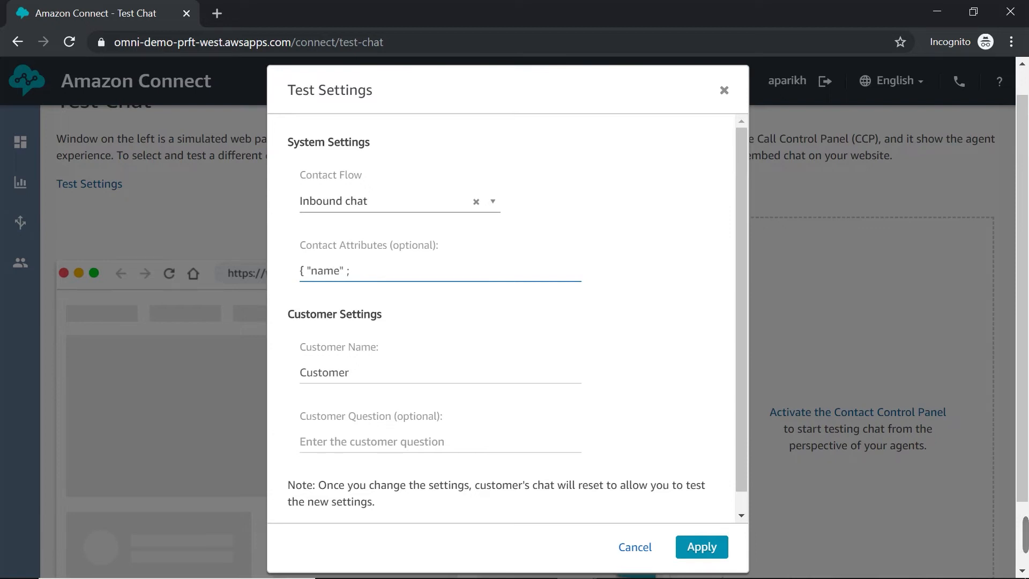
pyautogui.write(': "Am')
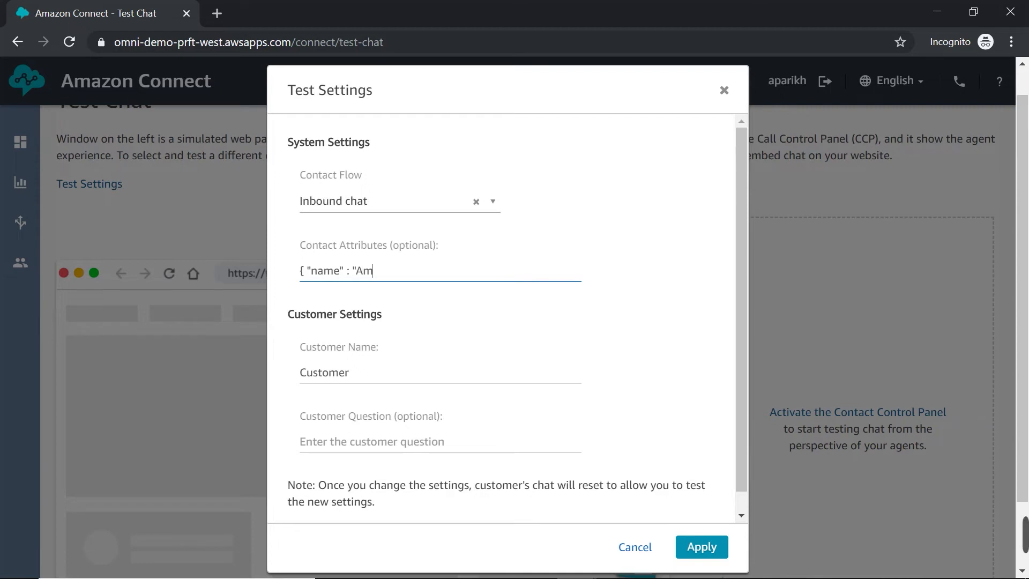
pyautogui.write('y"')
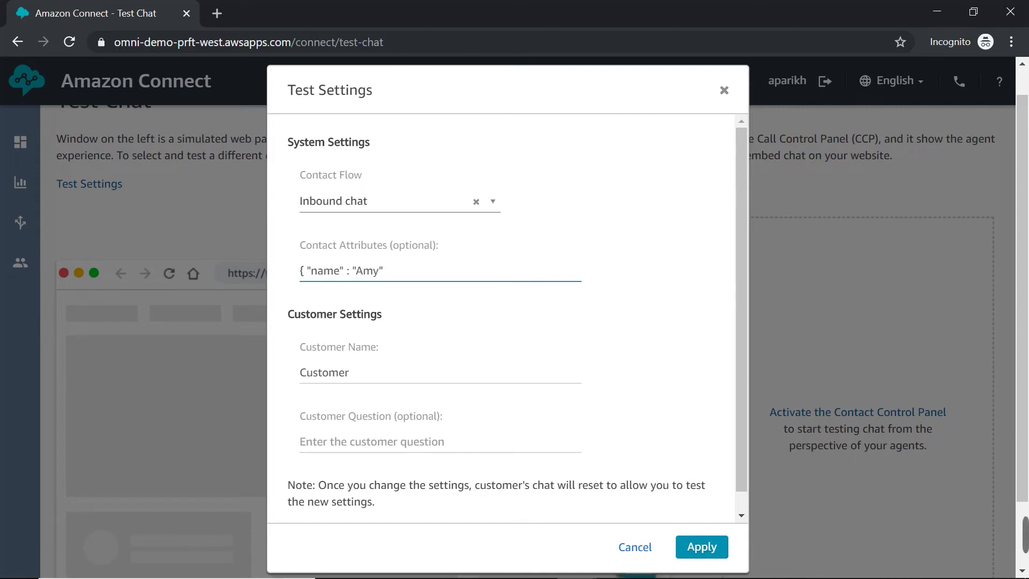
pyautogui.write('}')
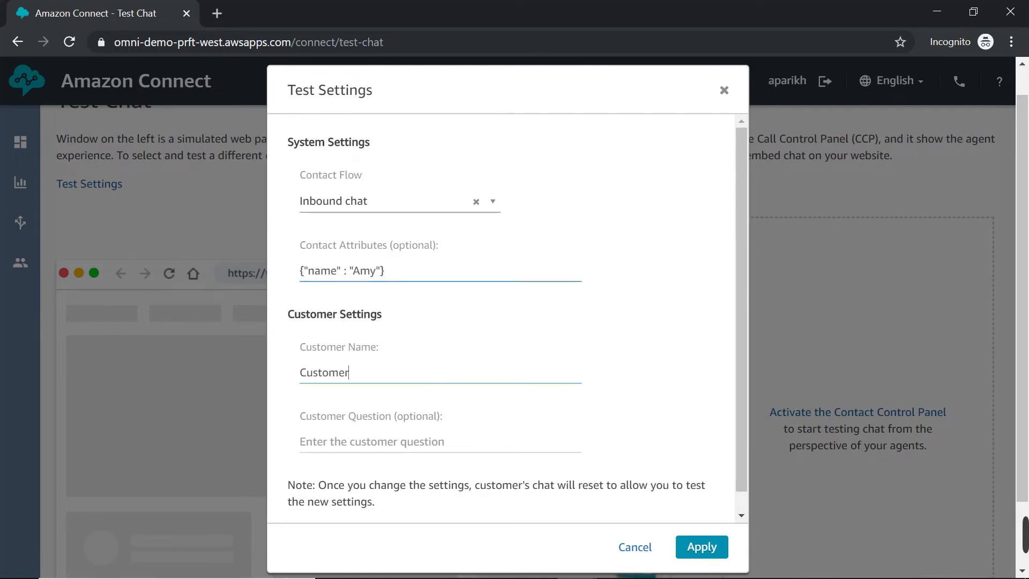
pyautogui.click(701, 546)
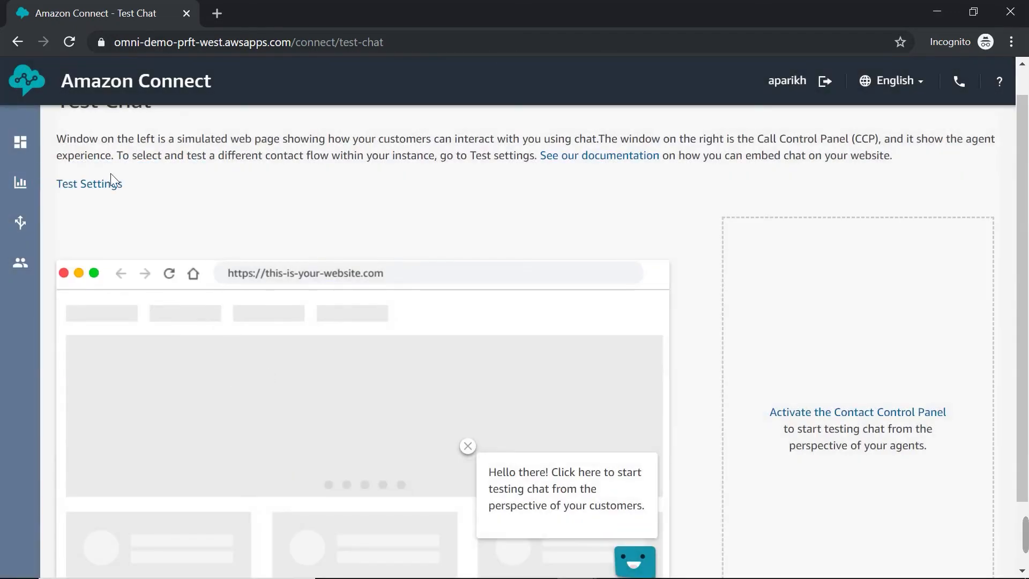
# - Set the customer name to Amy and apply the settings
pyautogui.click(88, 183)
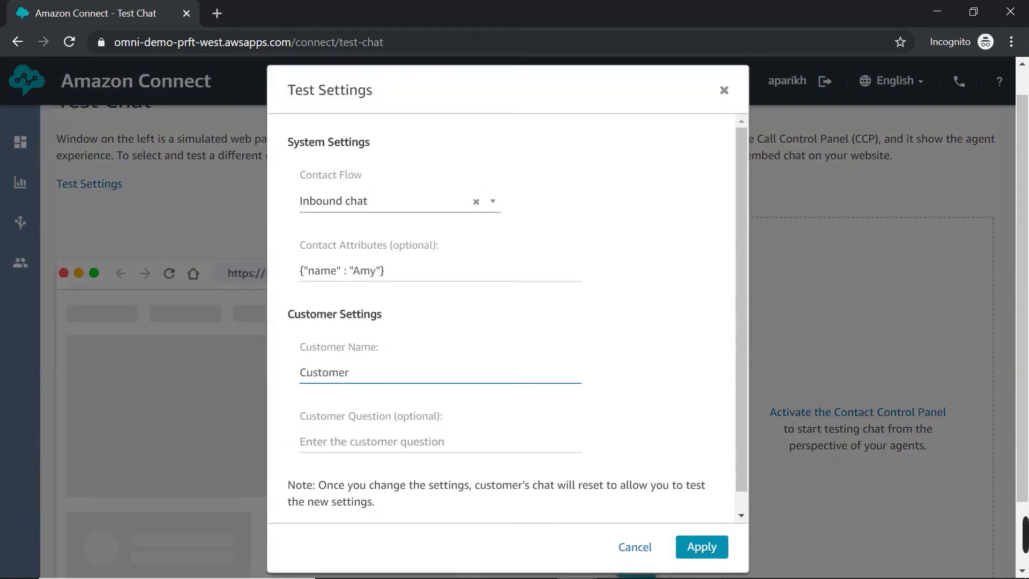
pyautogui.write('Am')
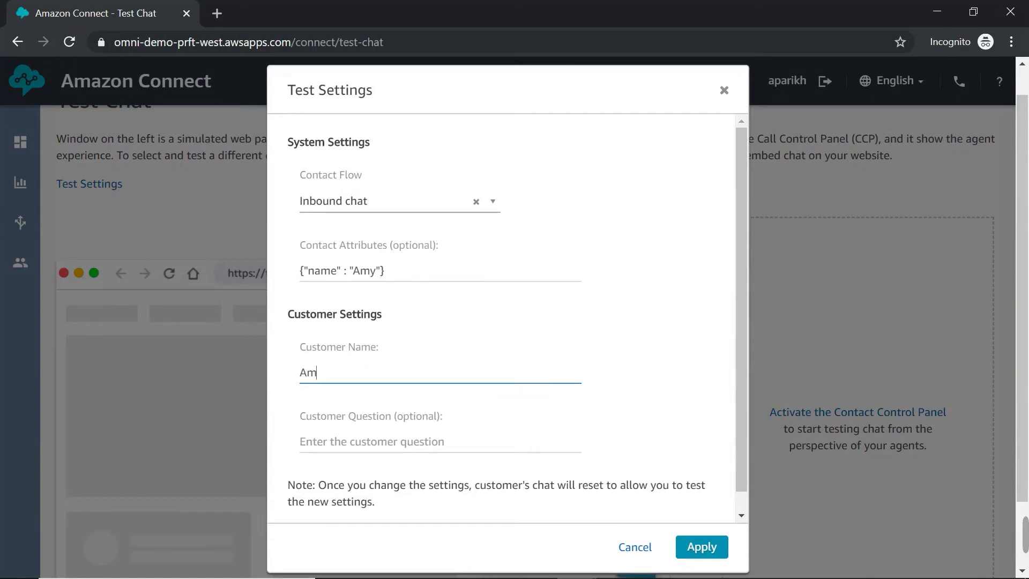
pyautogui.write('y')
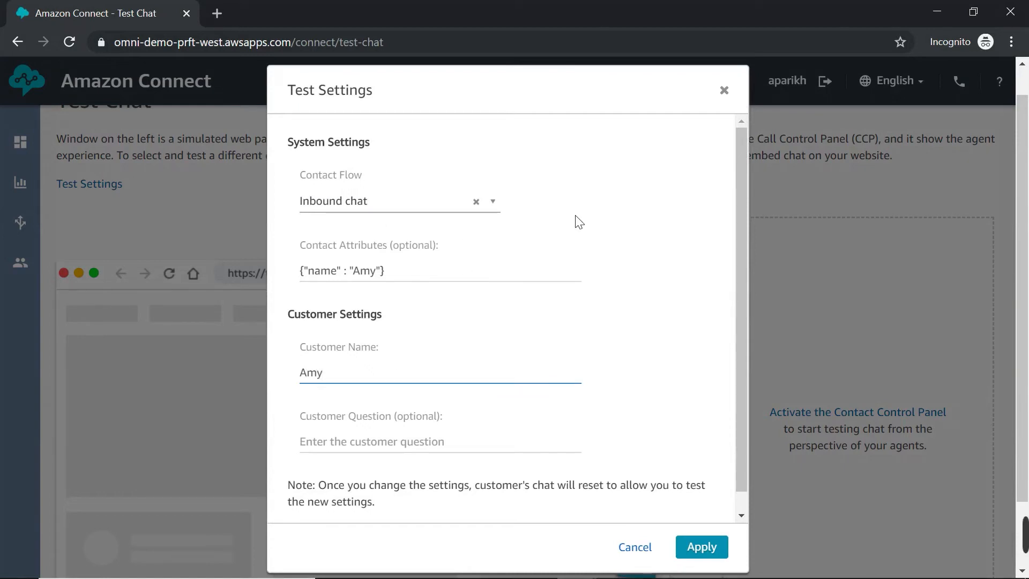
pyautogui.click(701, 546)
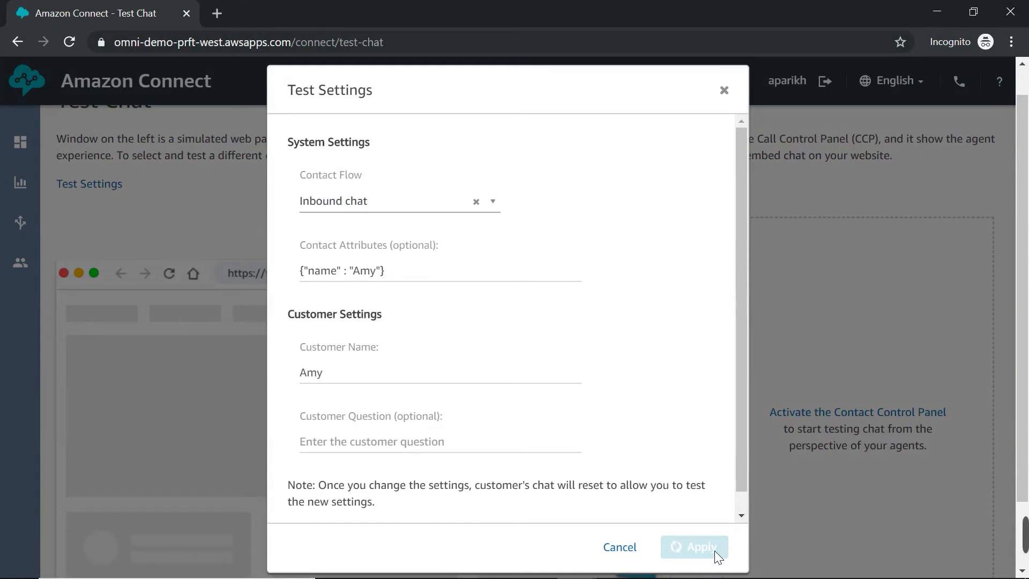
# - Start the customer chat widget and activate the agent's Contact Control Panel
pyautogui.click(694, 547)
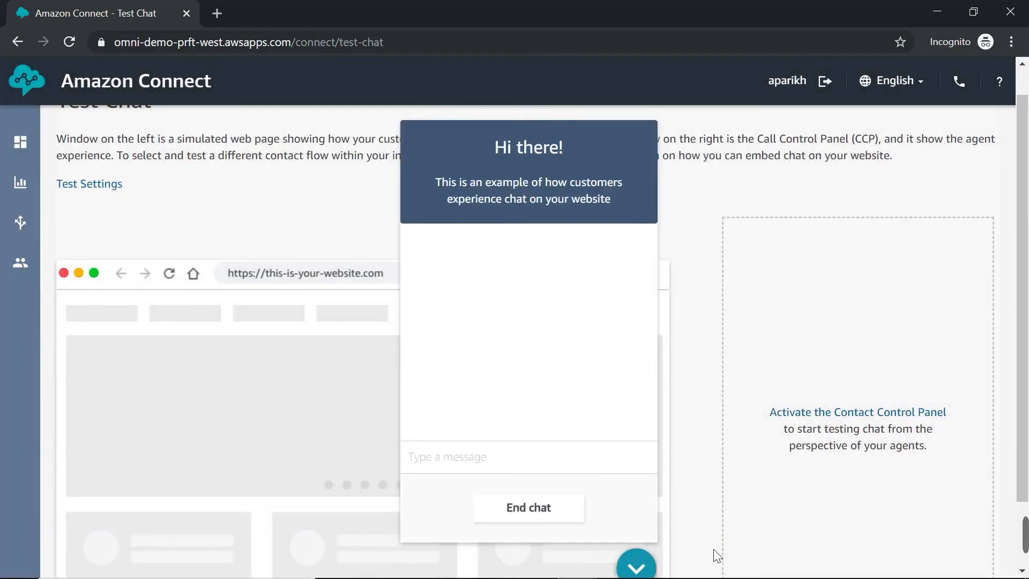
pyautogui.moveTo(452, 301)
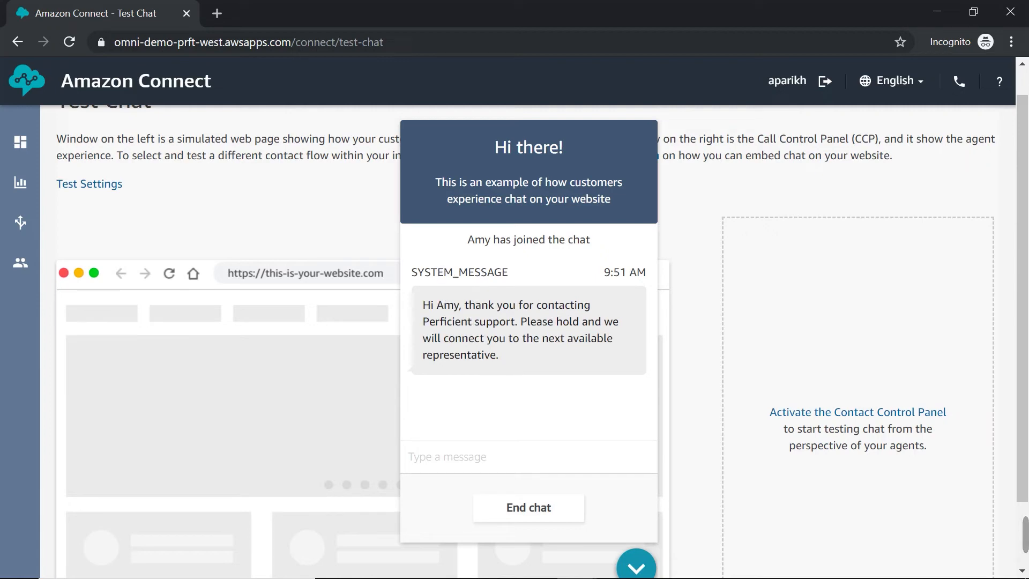
pyautogui.moveTo(564, 391)
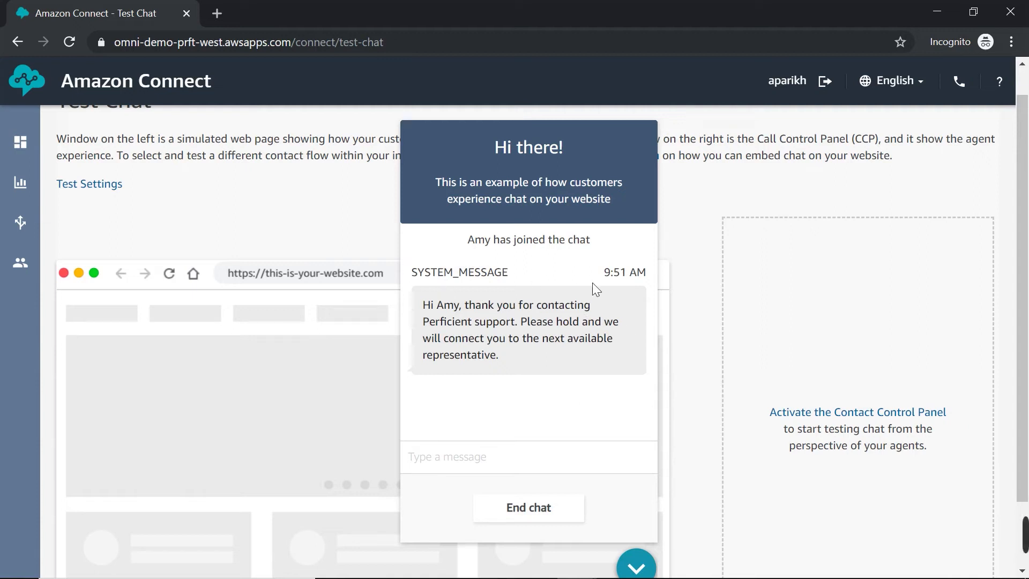
pyautogui.moveTo(602, 368)
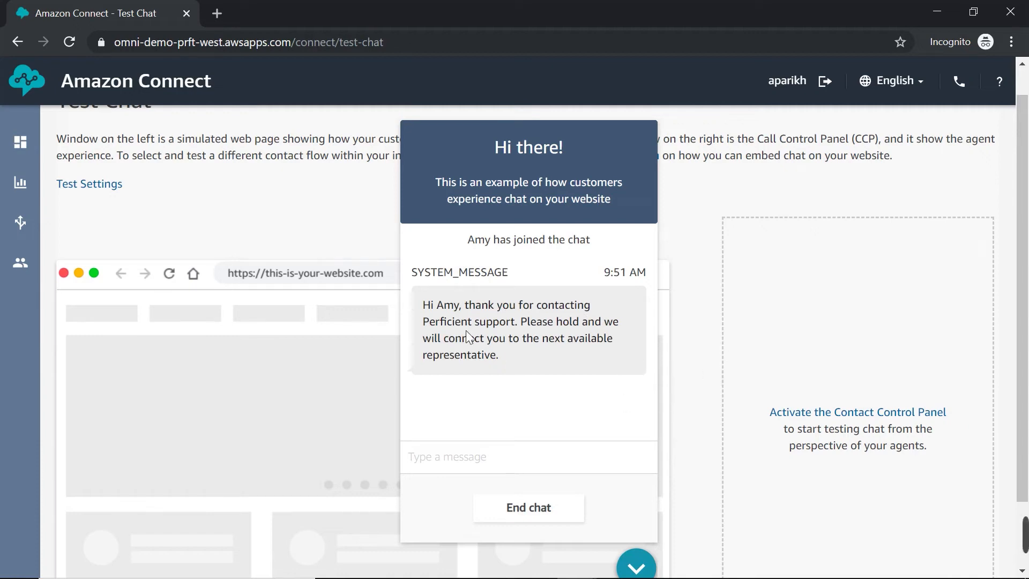
pyautogui.click(528, 457)
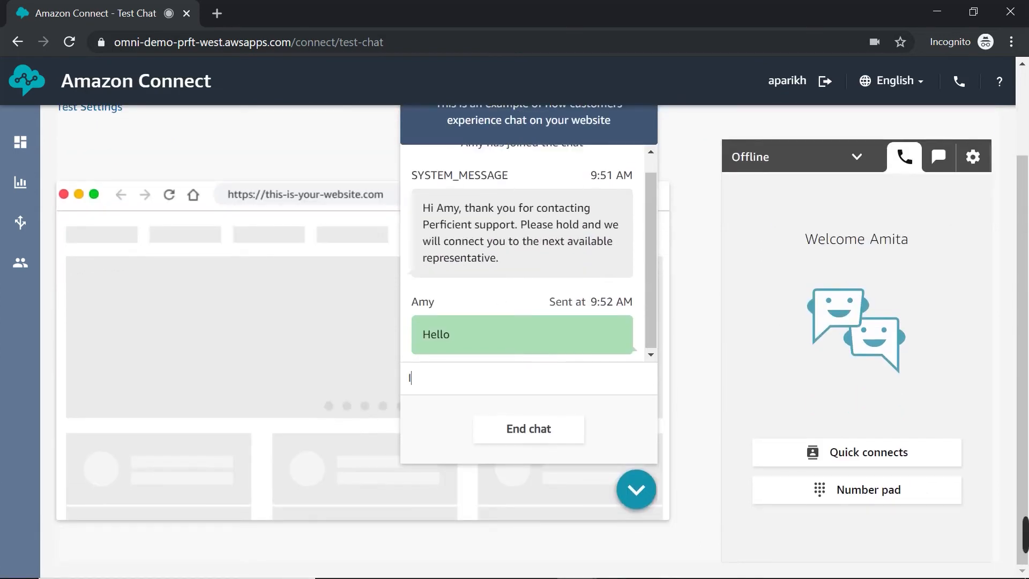
# - Send 'I need help' as Amy and set the agent status to Available
pyautogui.write('I need help')
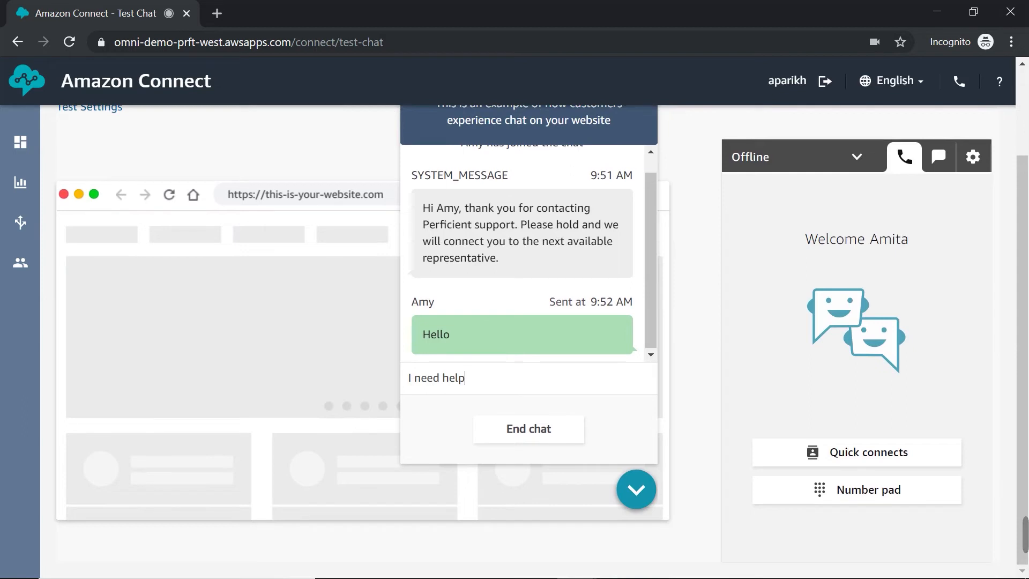
pyautogui.press('Enter')
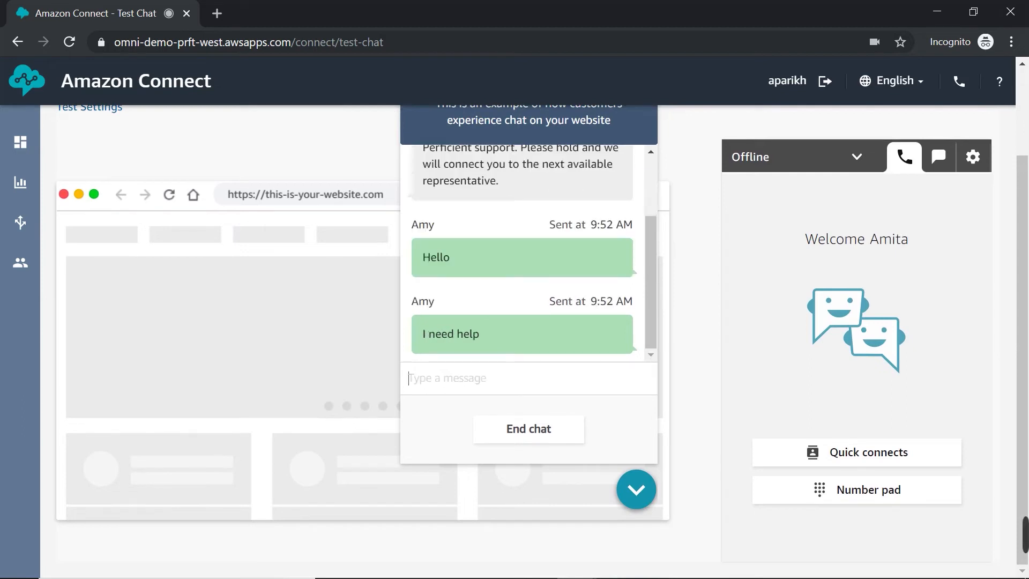
pyautogui.moveTo(794, 374)
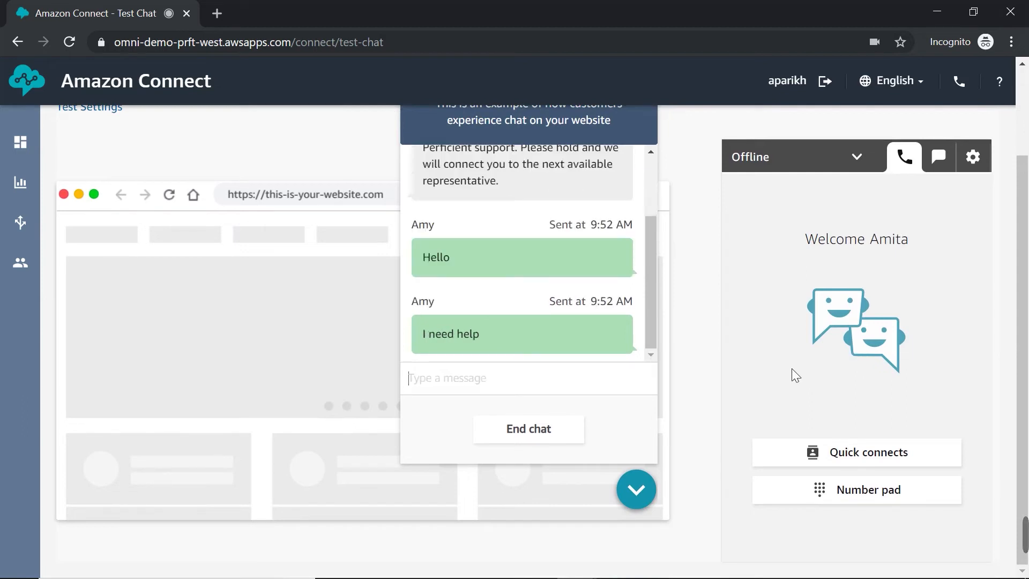
pyautogui.moveTo(851, 163)
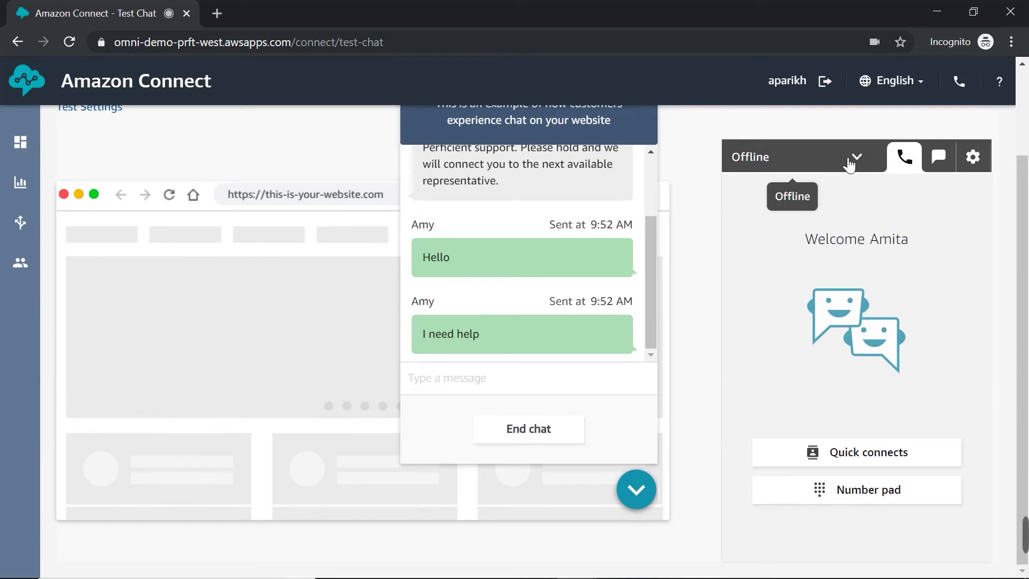
pyautogui.click(795, 156)
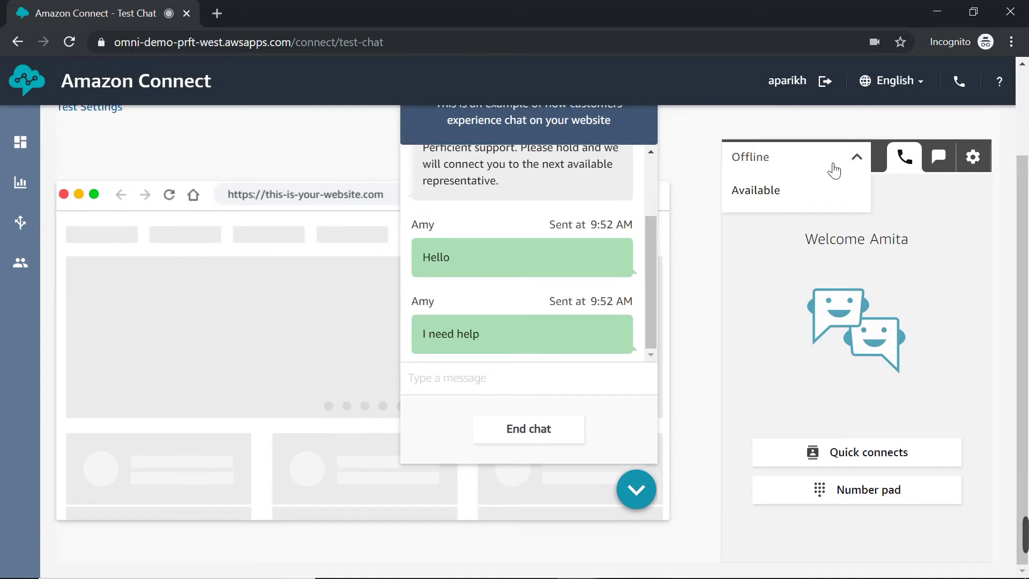
pyautogui.click(755, 189)
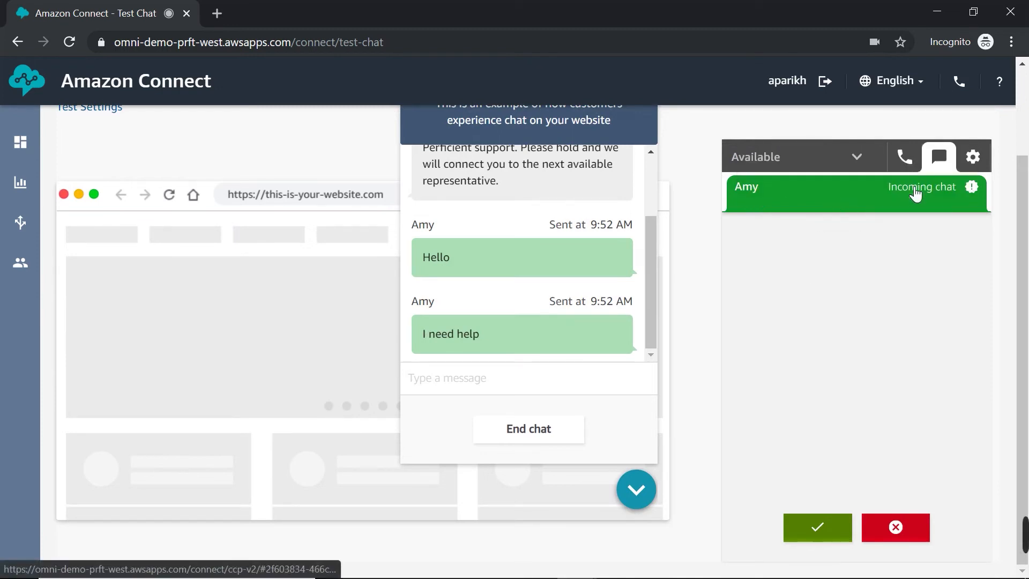
# - Accept Amy's incoming chat in the CCP and reply 'Hello'
pyautogui.click(816, 527)
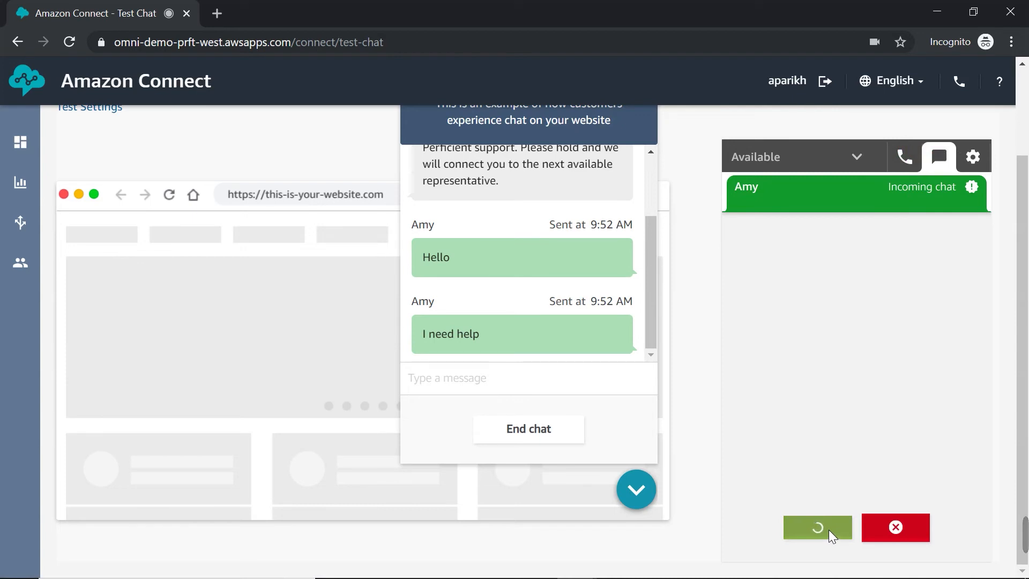
pyautogui.click(816, 527)
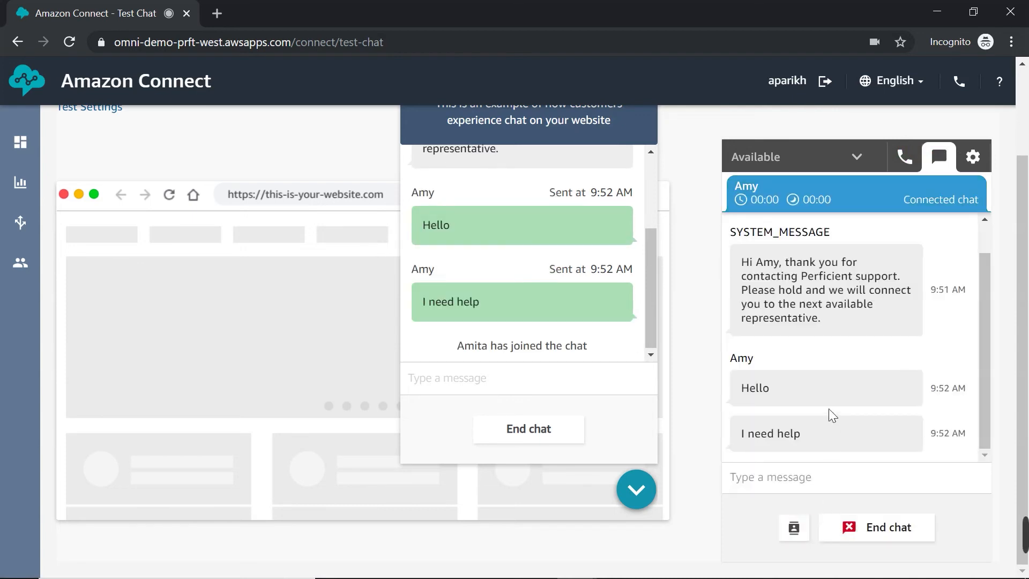
pyautogui.moveTo(511, 161)
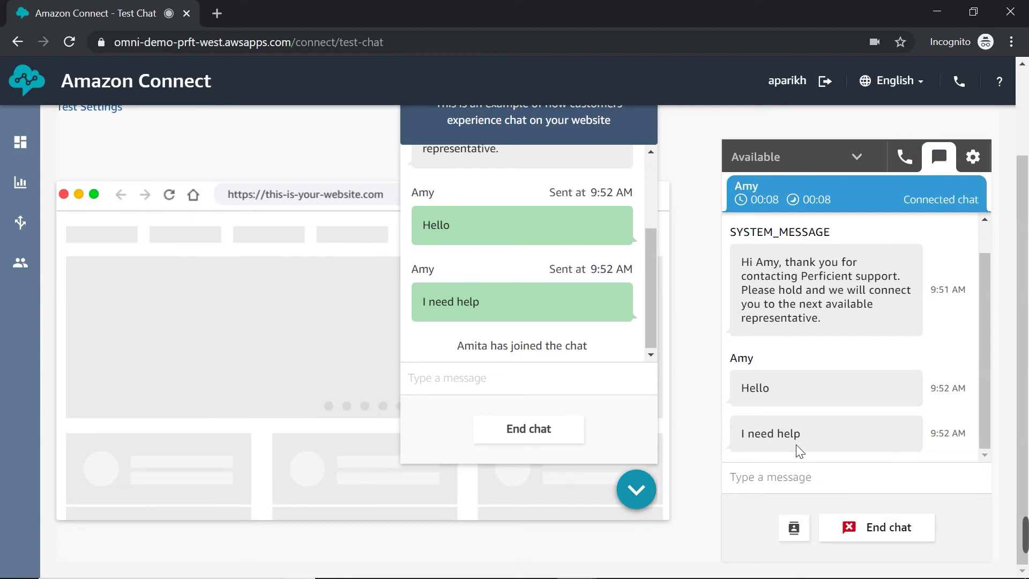
pyautogui.moveTo(828, 433)
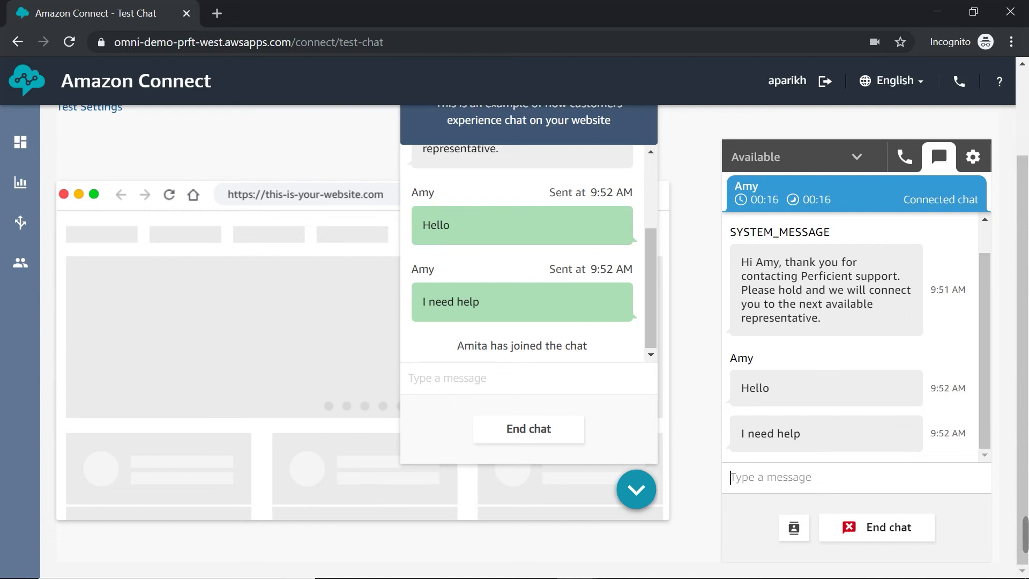
pyautogui.write('Hello')
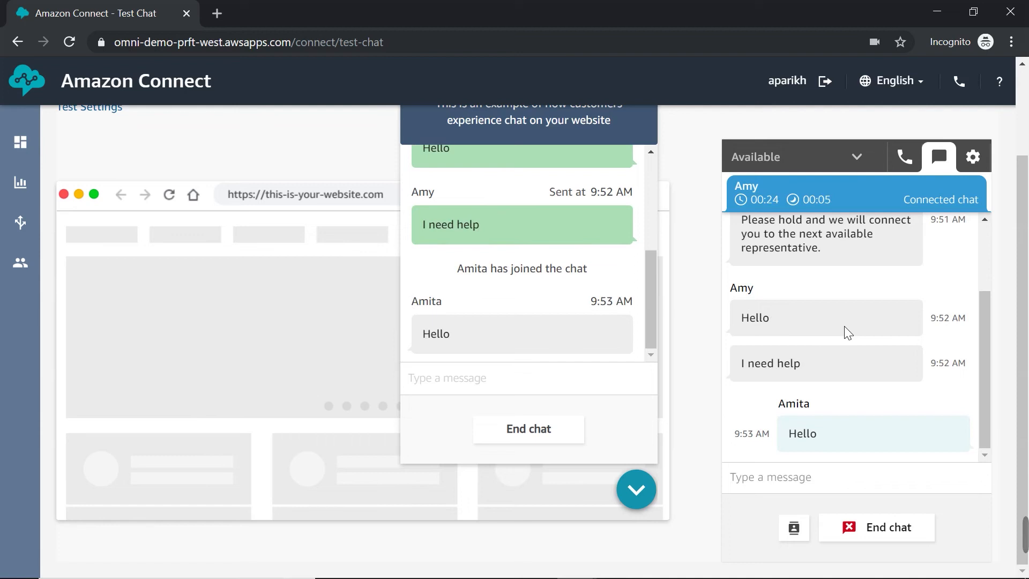
pyautogui.moveTo(841, 338)
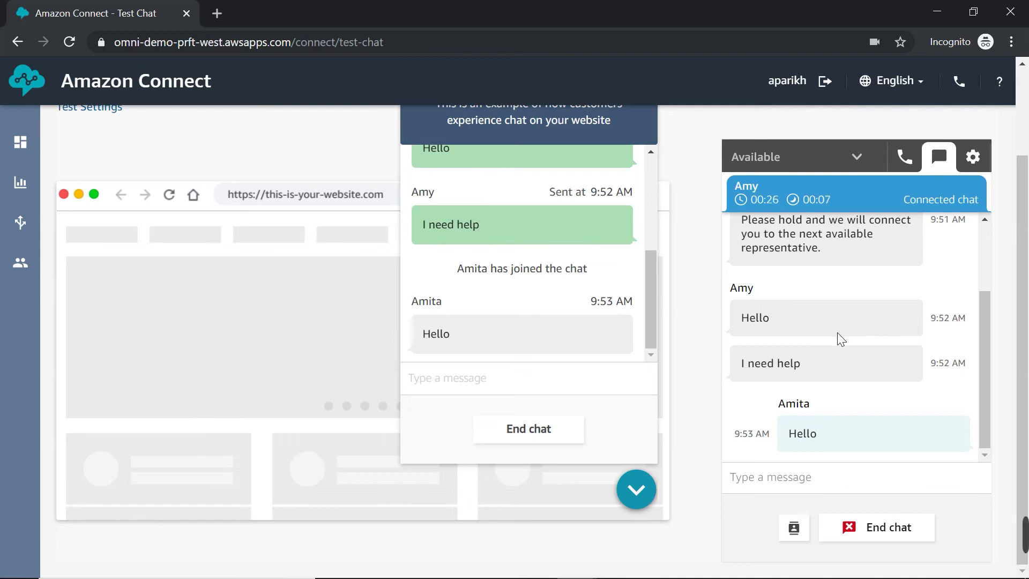
pyautogui.moveTo(825, 199)
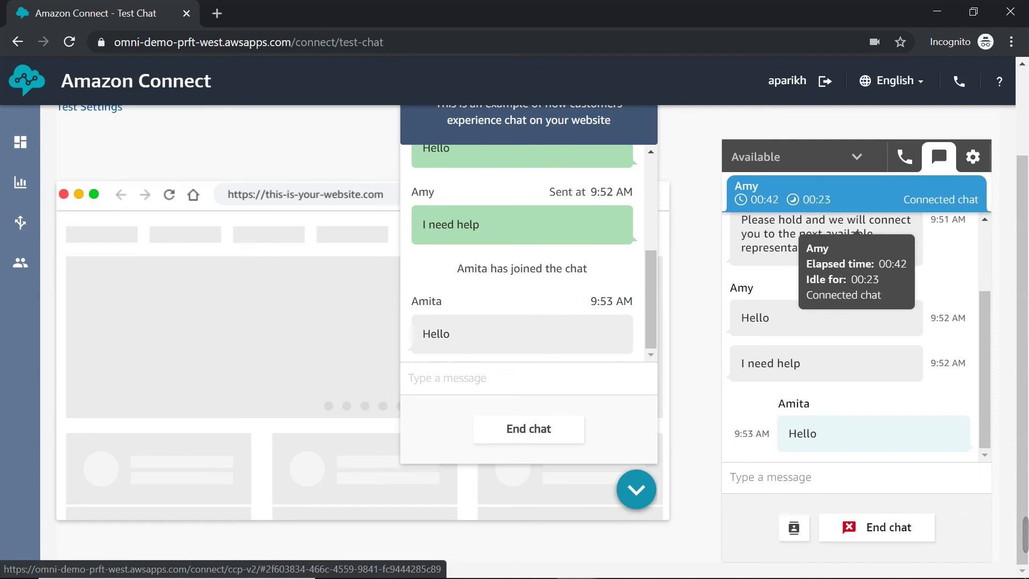
pyautogui.moveTo(957, 388)
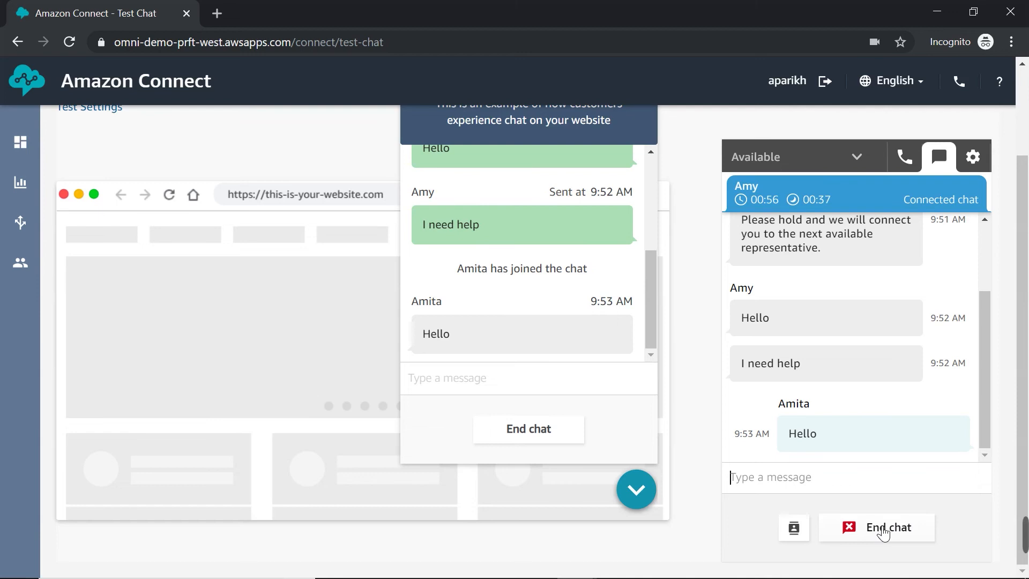
# - End Amy's chat, then clear the contact after chat work
pyautogui.click(876, 527)
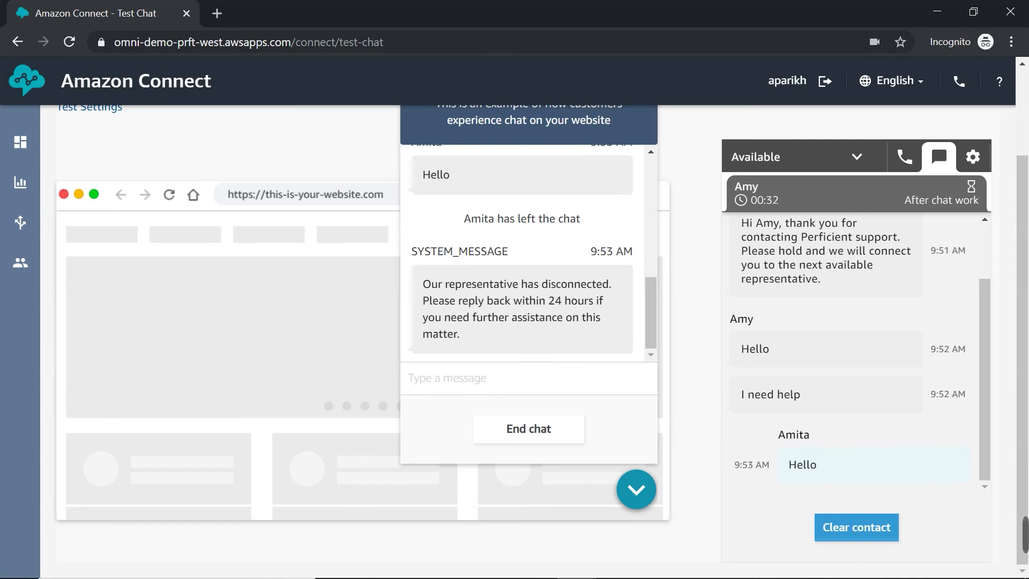
pyautogui.moveTo(359, 366)
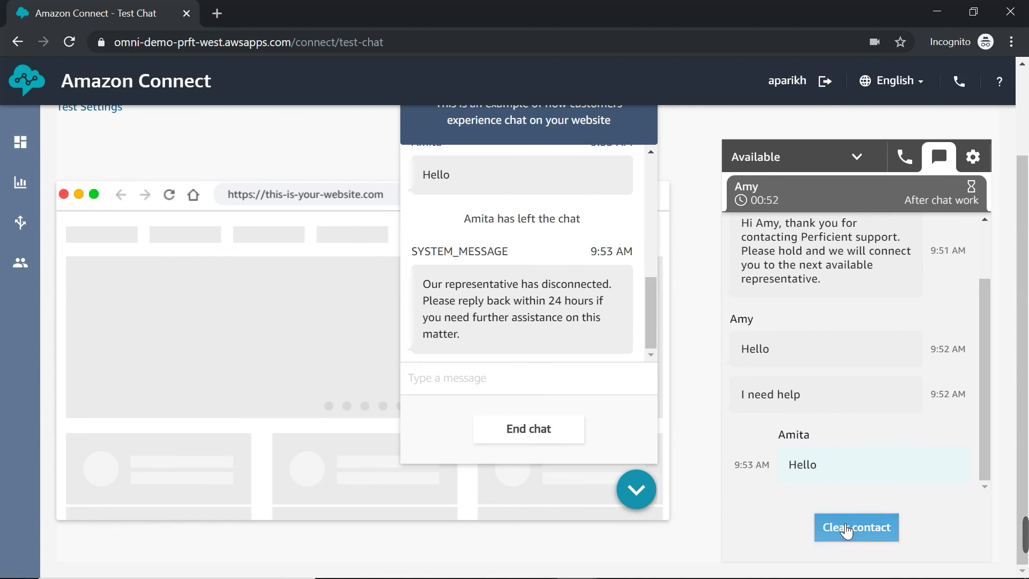
pyautogui.click(856, 527)
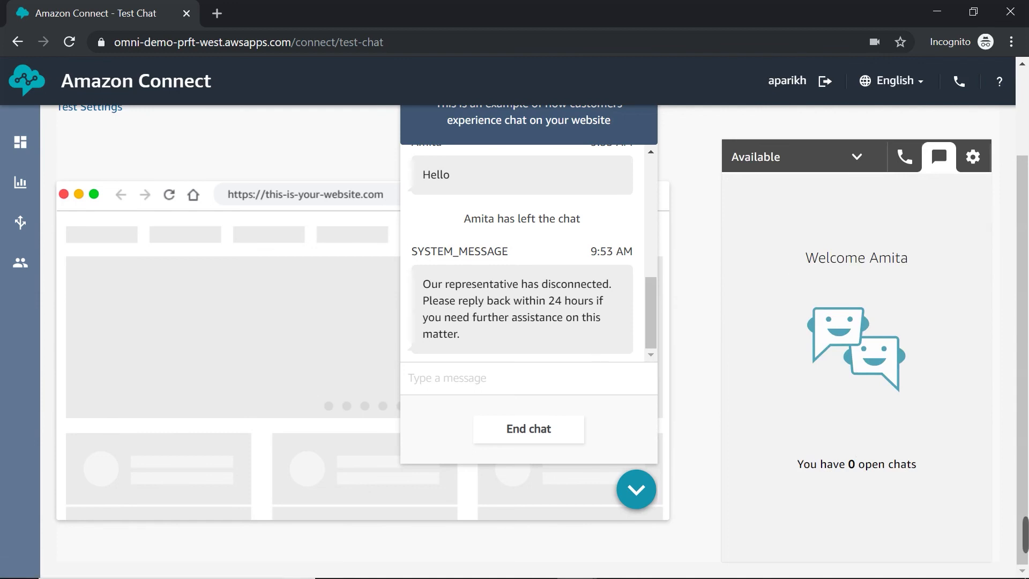
pyautogui.moveTo(571, 366)
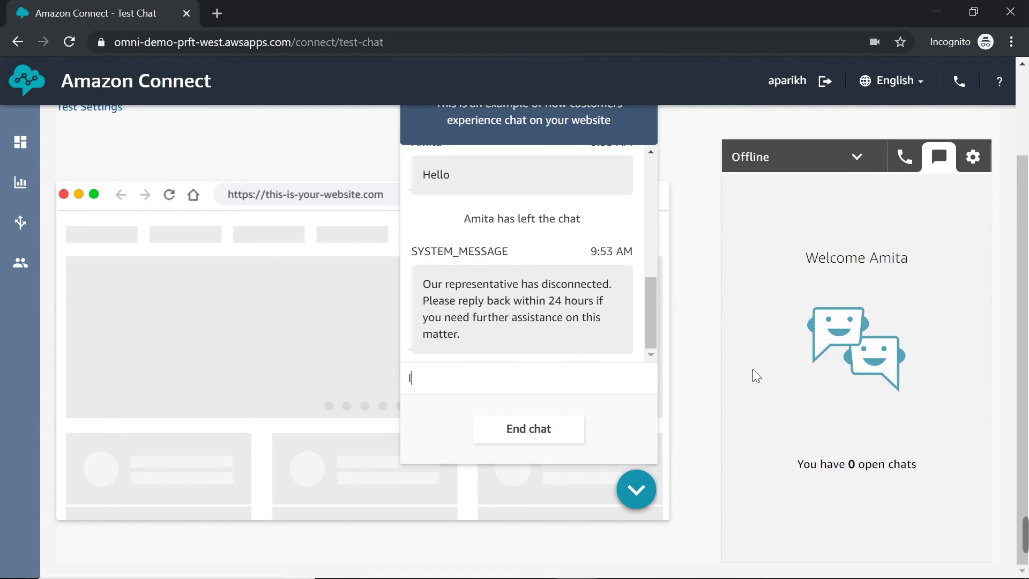
# - Send 'I still need help' as Amy, accept the chat, and scroll the history
pyautogui.write('I still need help')
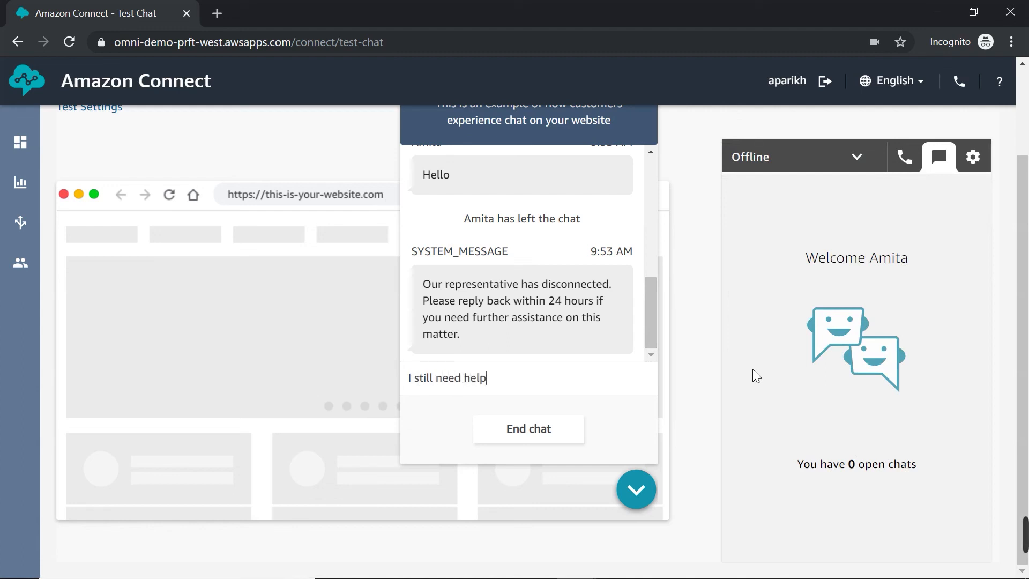
pyautogui.press('enter')
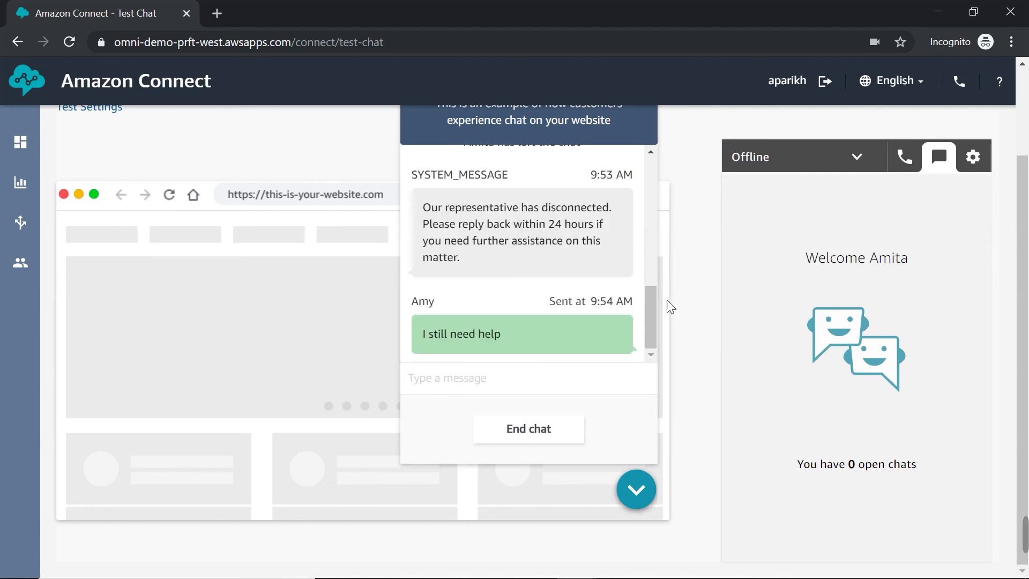
pyautogui.moveTo(857, 170)
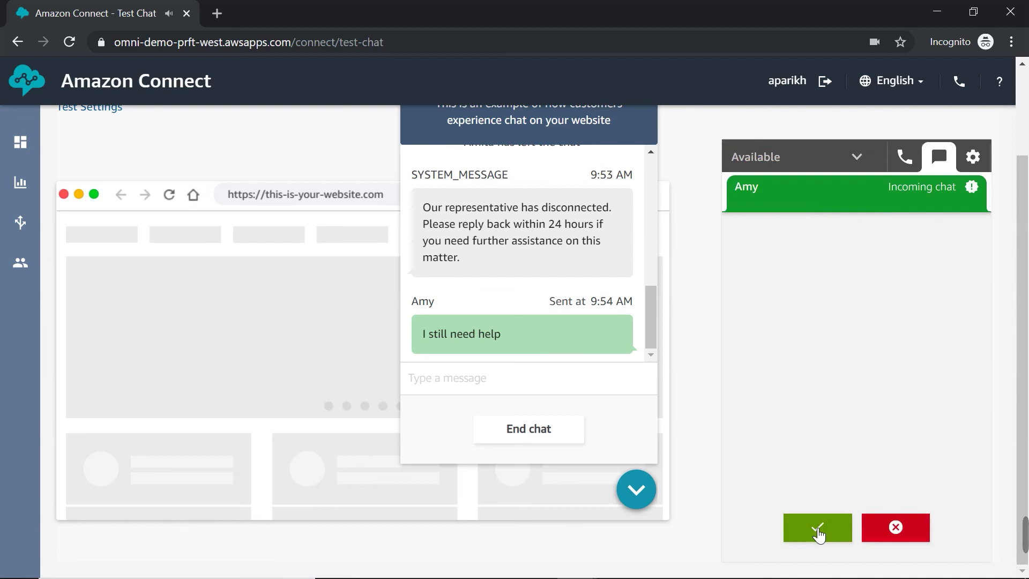
pyautogui.click(816, 527)
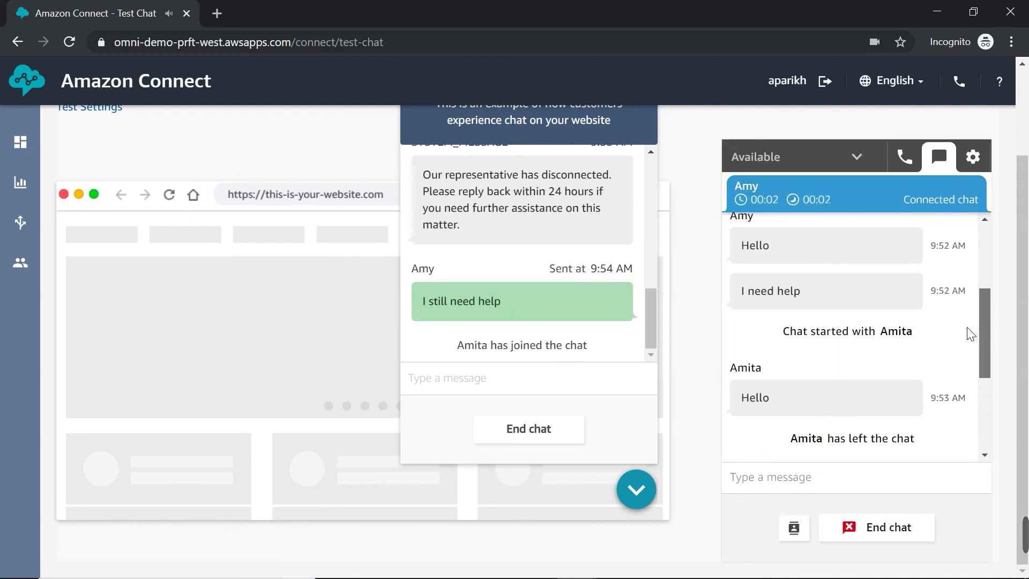
pyautogui.scroll(-3)
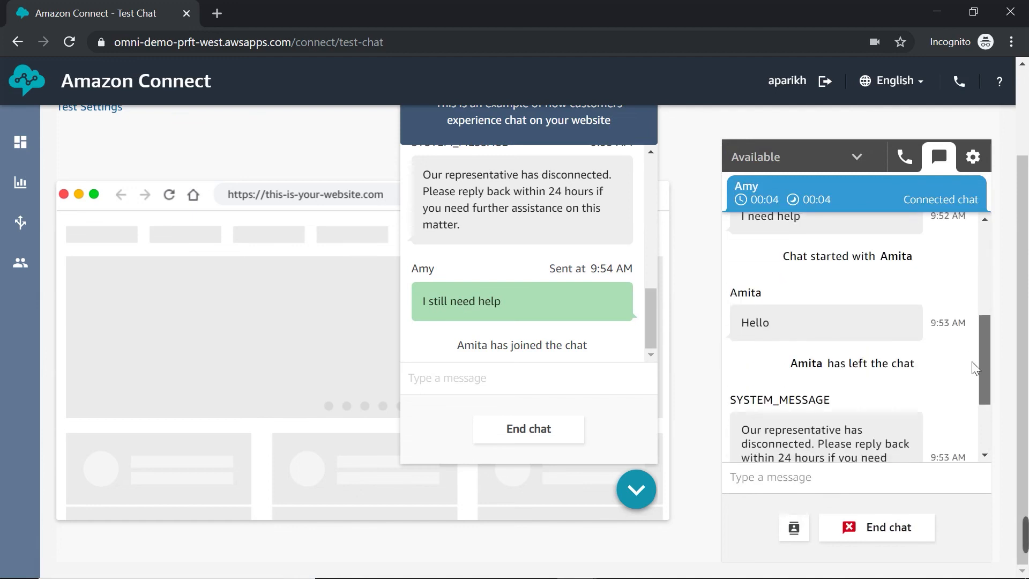
pyautogui.scroll(-3)
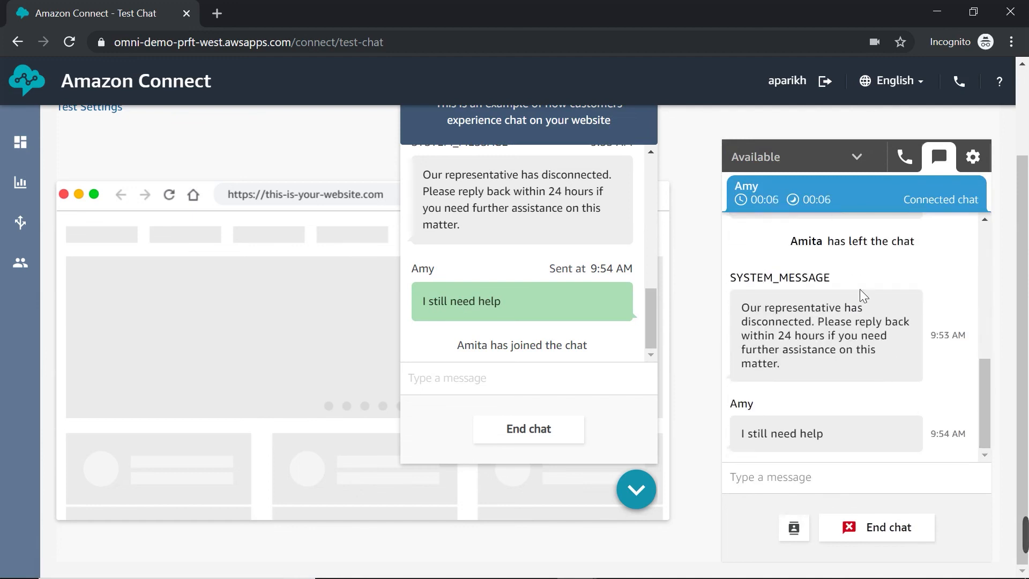